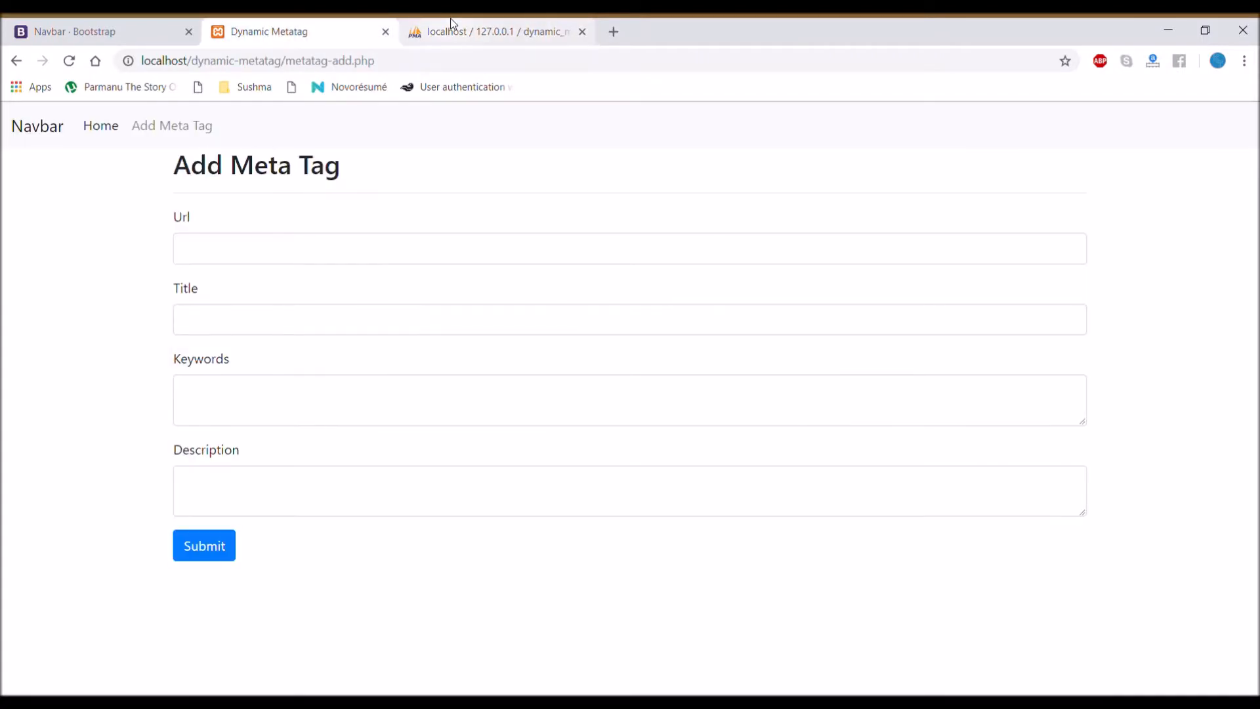
Browse the meta_tag table in phpMyAdmin, showing rows for index.php, About.php and Contact.php
{"action": "left_click", "coordinate": [497, 32]}
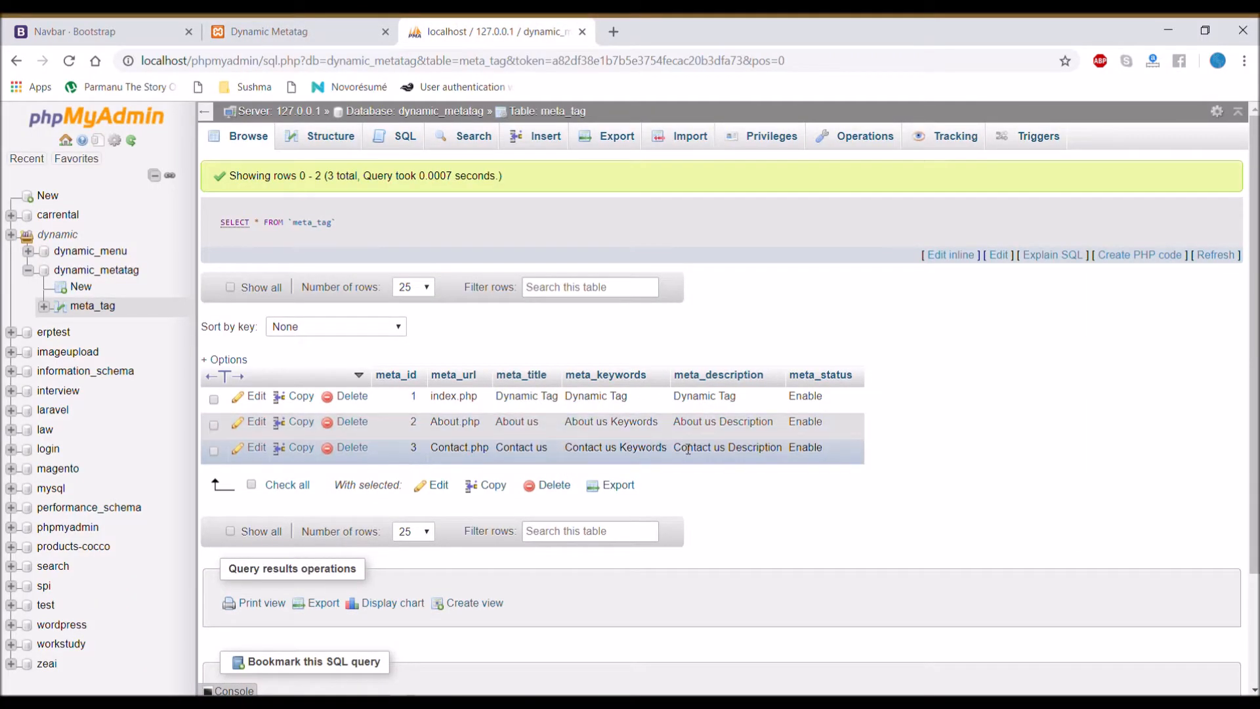
{"action": "mouse_move", "coordinate": [1153, 125]}
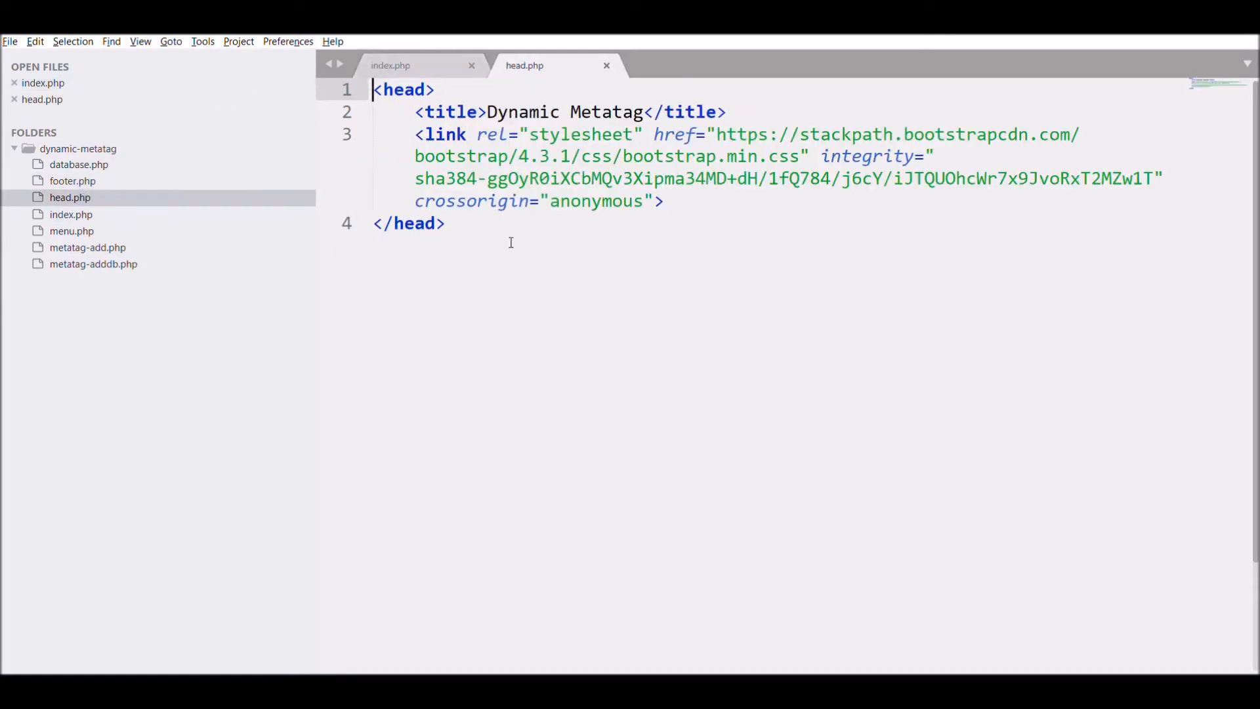
Add a meta charset="utf-8" tag and turn a duplicate into a description meta tag
{"action": "double_click", "coordinate": [605, 112]}
{"action": "type", "text": "<"}
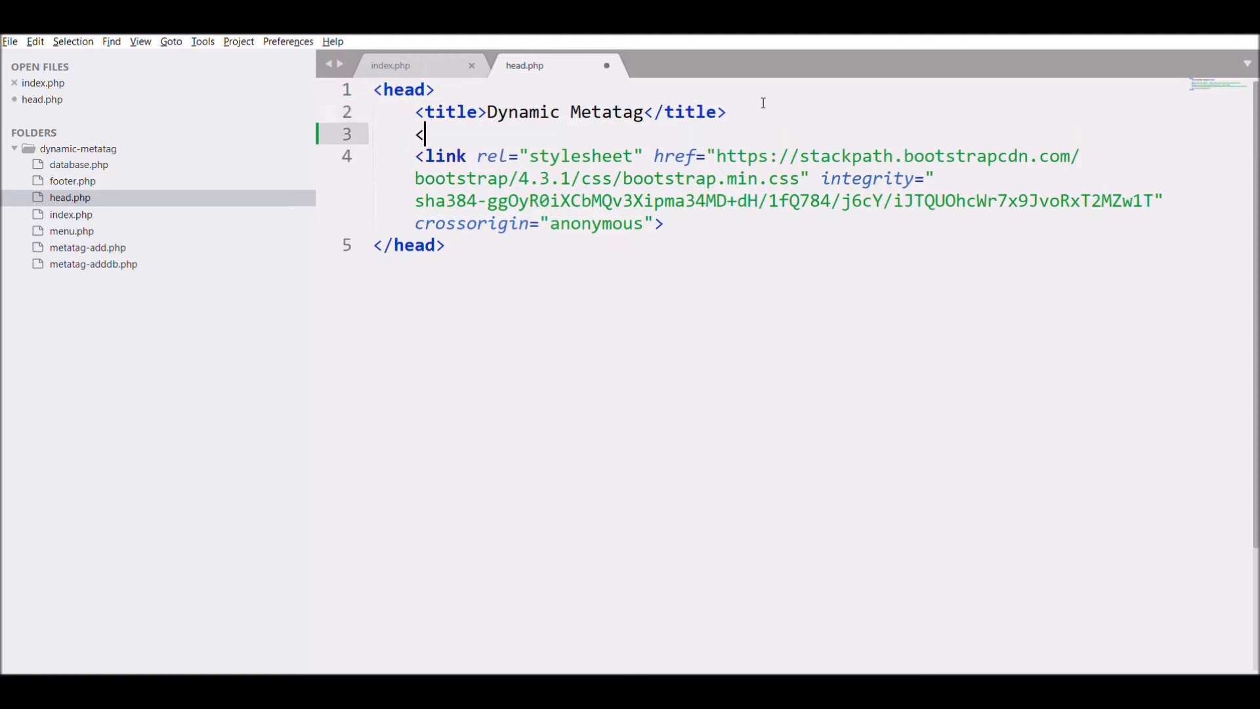
{"action": "type", "text": "meta charset=\"utf-8\">"}
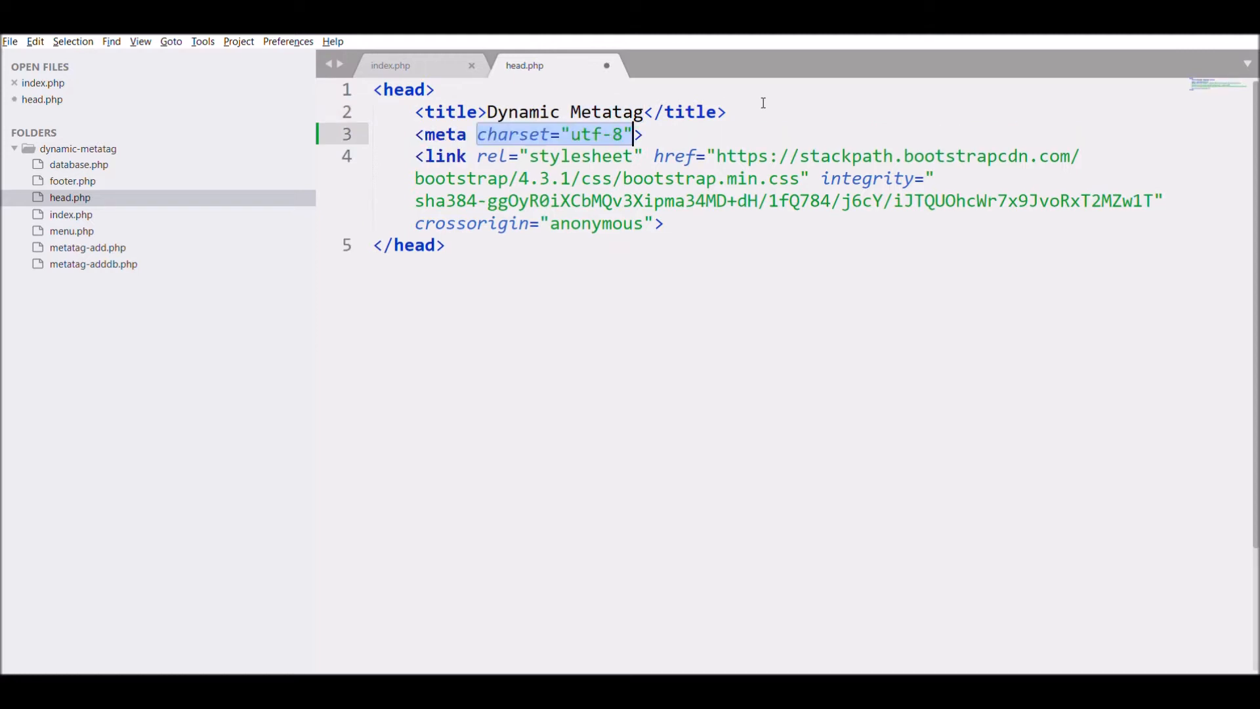
{"action": "key", "text": "Return"}
{"action": "type", "text": "<meta charset=\"utf-8\">"}
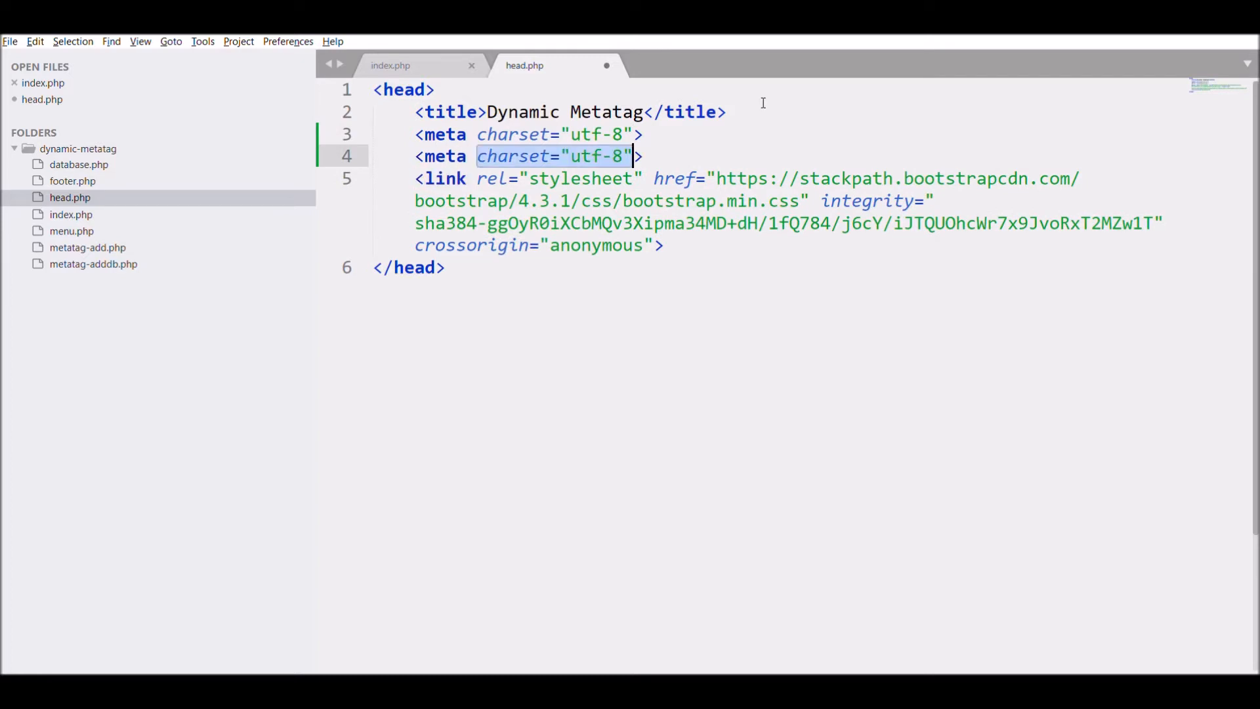
{"action": "type", "text": "name=\"\""}
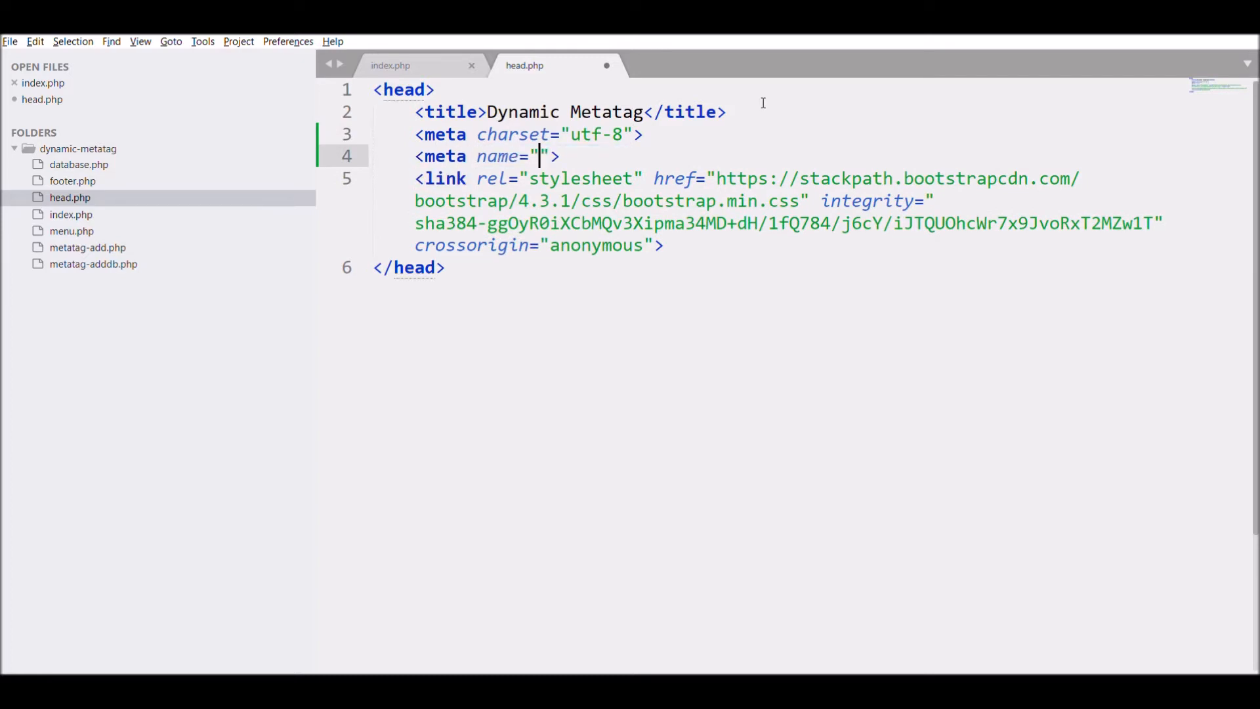
{"action": "type", "text": "description"}
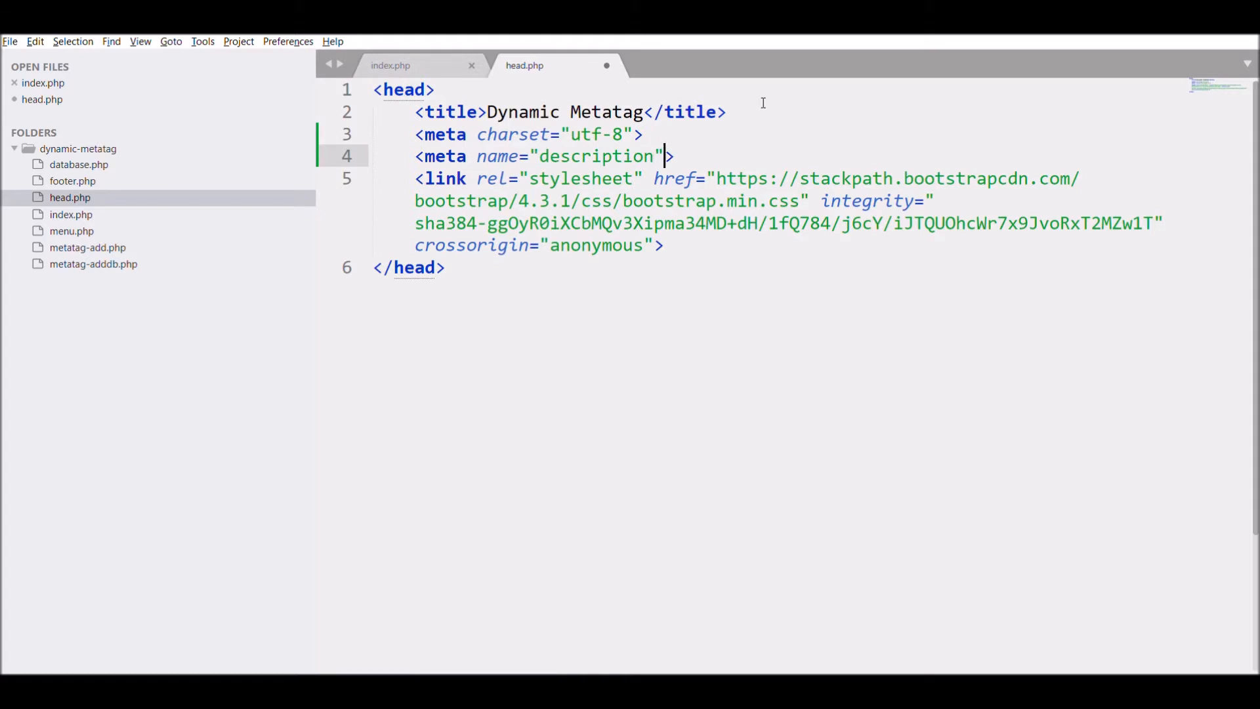
Add content attributes, keywords and author 'Metatag' meta tags, and start a PHP block
{"action": "type", "text": "content=\"\""}
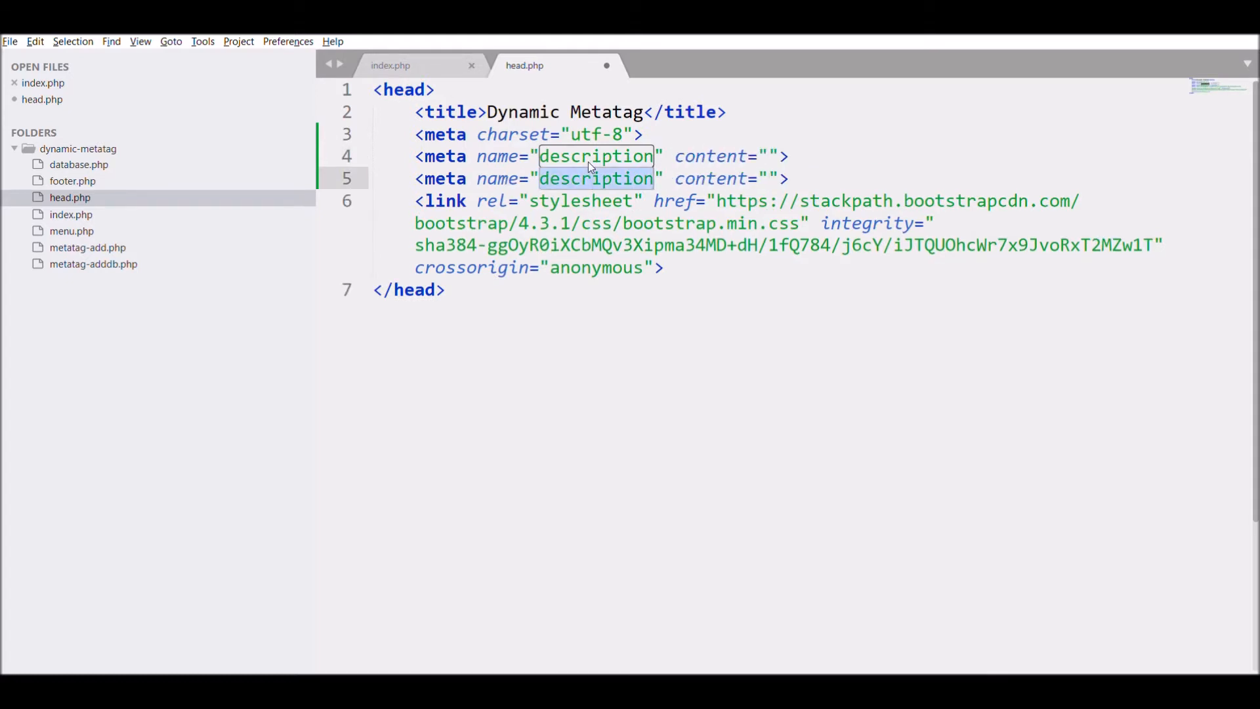
{"action": "type", "text": "Keyo"}
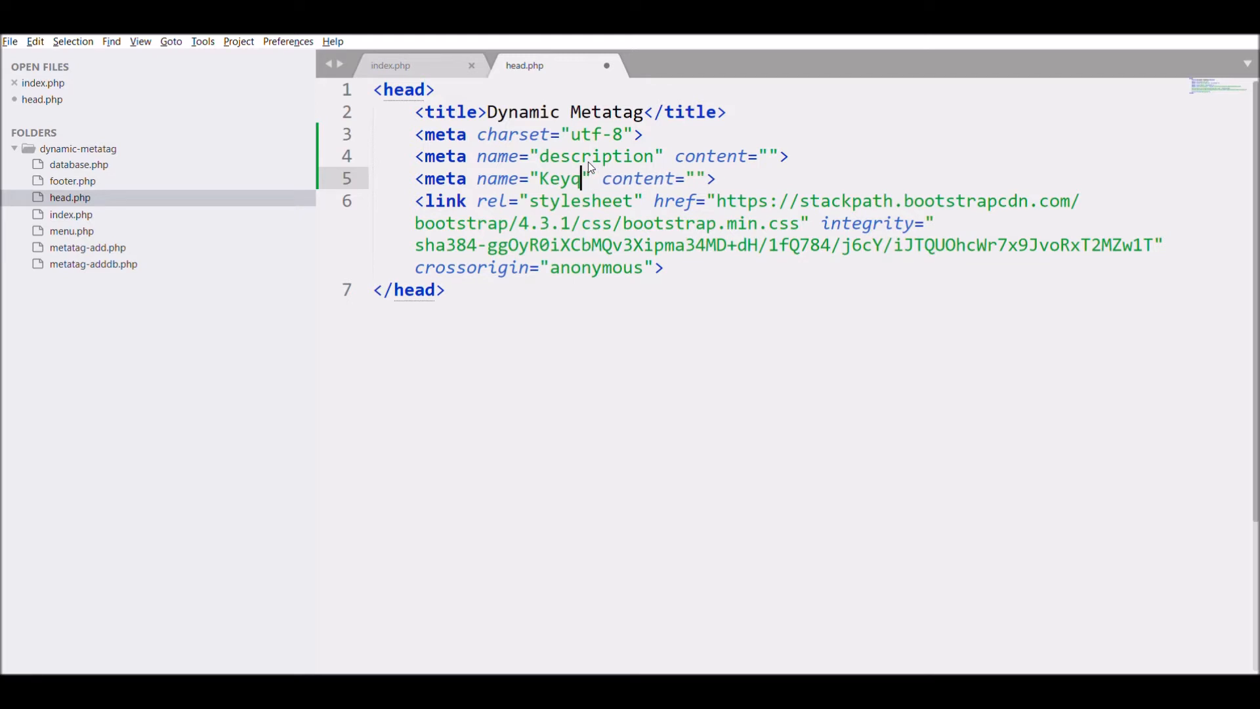
{"action": "type", "text": "words"}
{"action": "type", "text": "<meta name=\"author\" content=\"\">"}
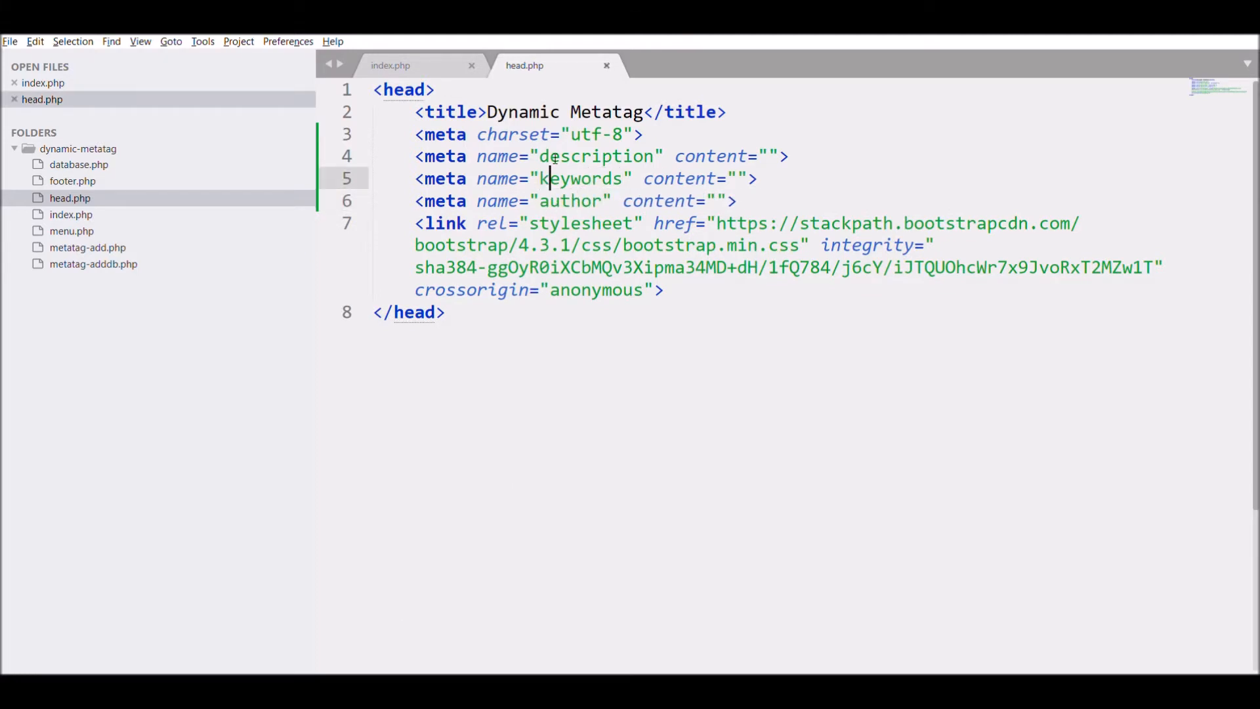
{"action": "type", "text": "Metatag"}
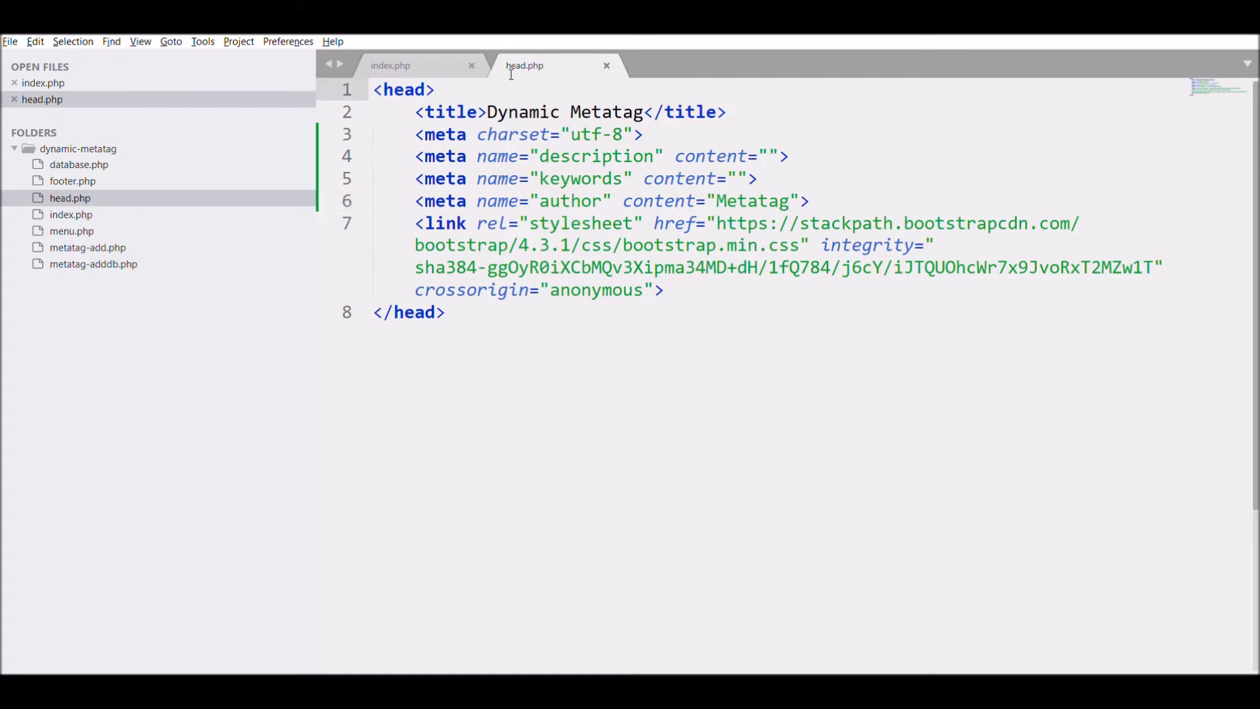
{"action": "type", "text": "<?php"}
{"action": "type", "text": "include"}
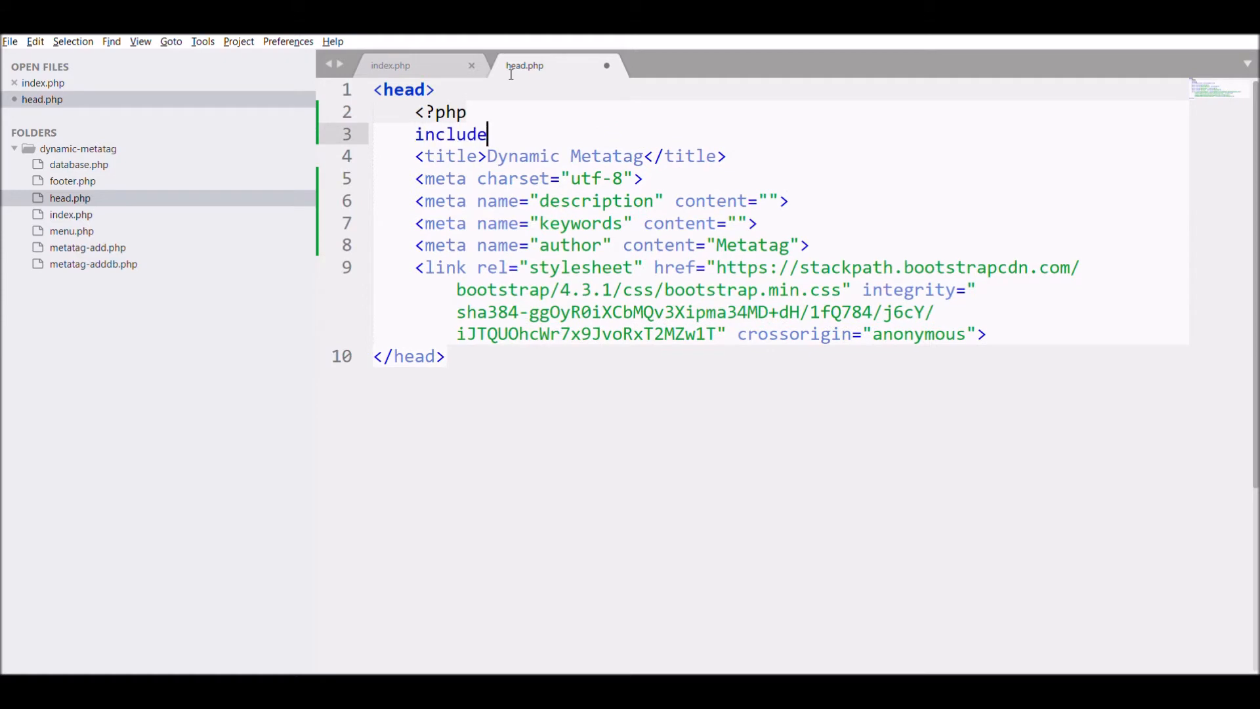
Write include 'database.php'; and $url=basename($_SERVER['REQUEST_URI']); in the PHP block
{"action": "type", "text": "'data'"}
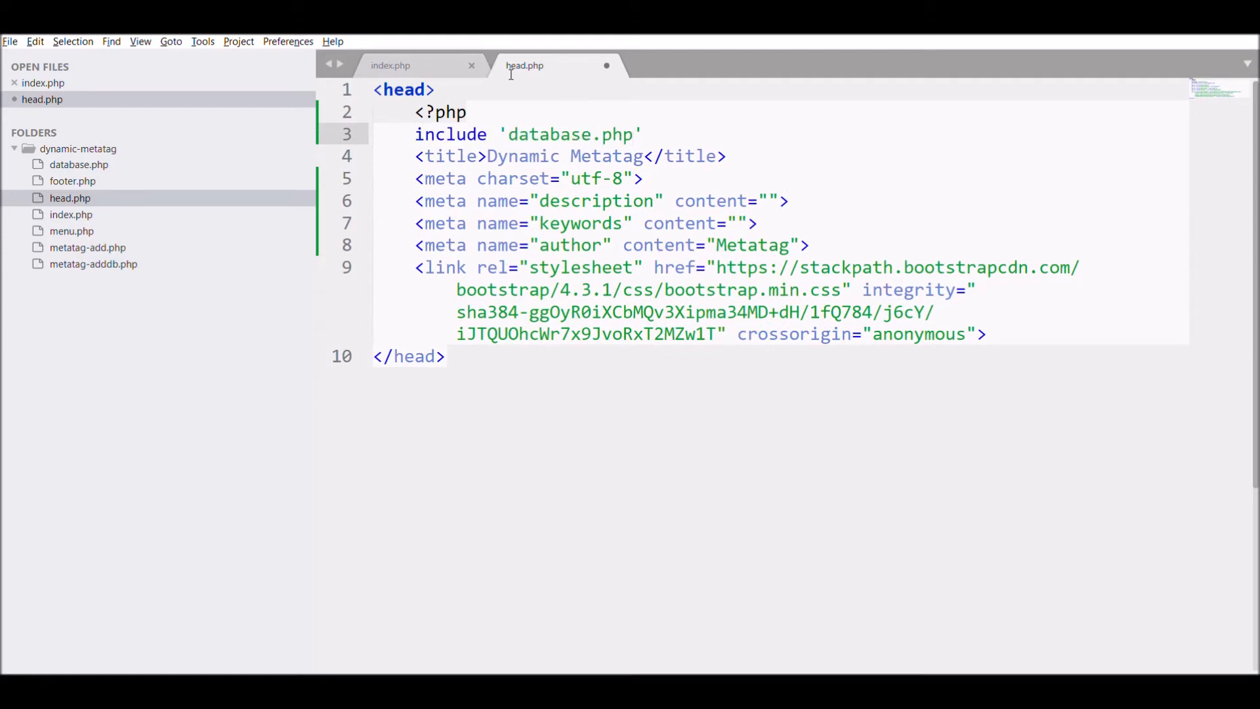
{"action": "type", "text": ";"}
{"action": "type", "text": "$"}
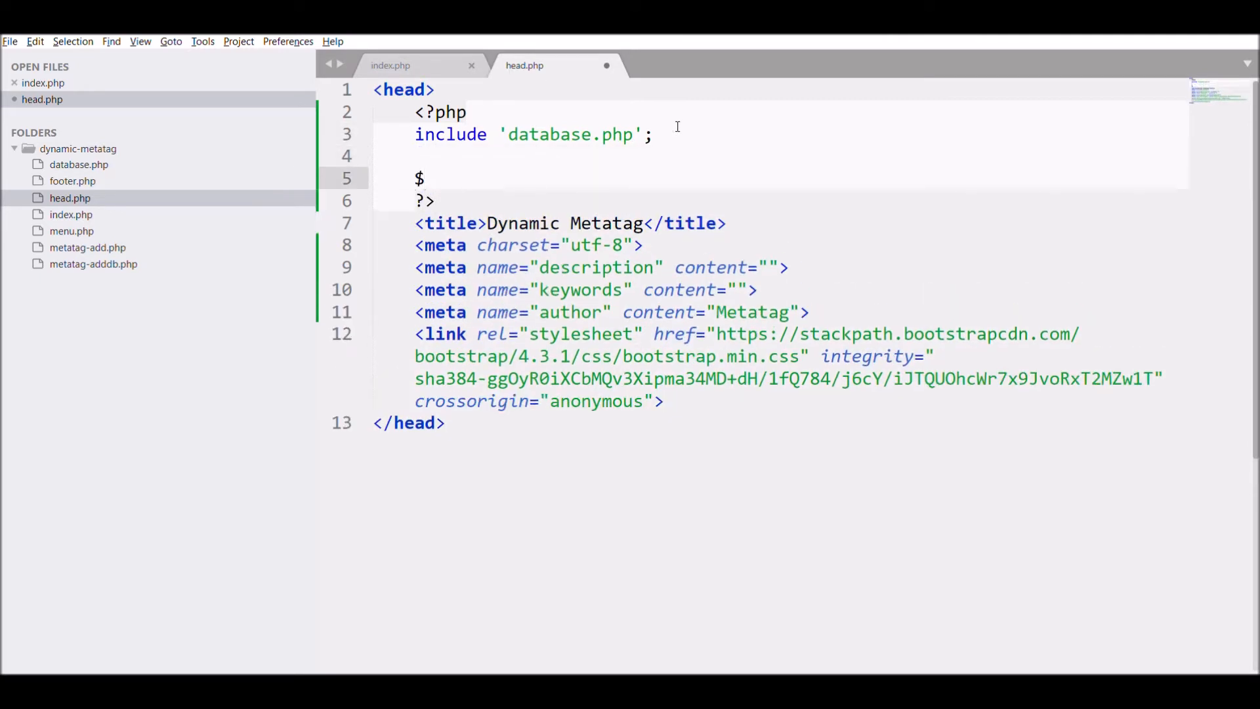
{"action": "type", "text": "url=basename()"}
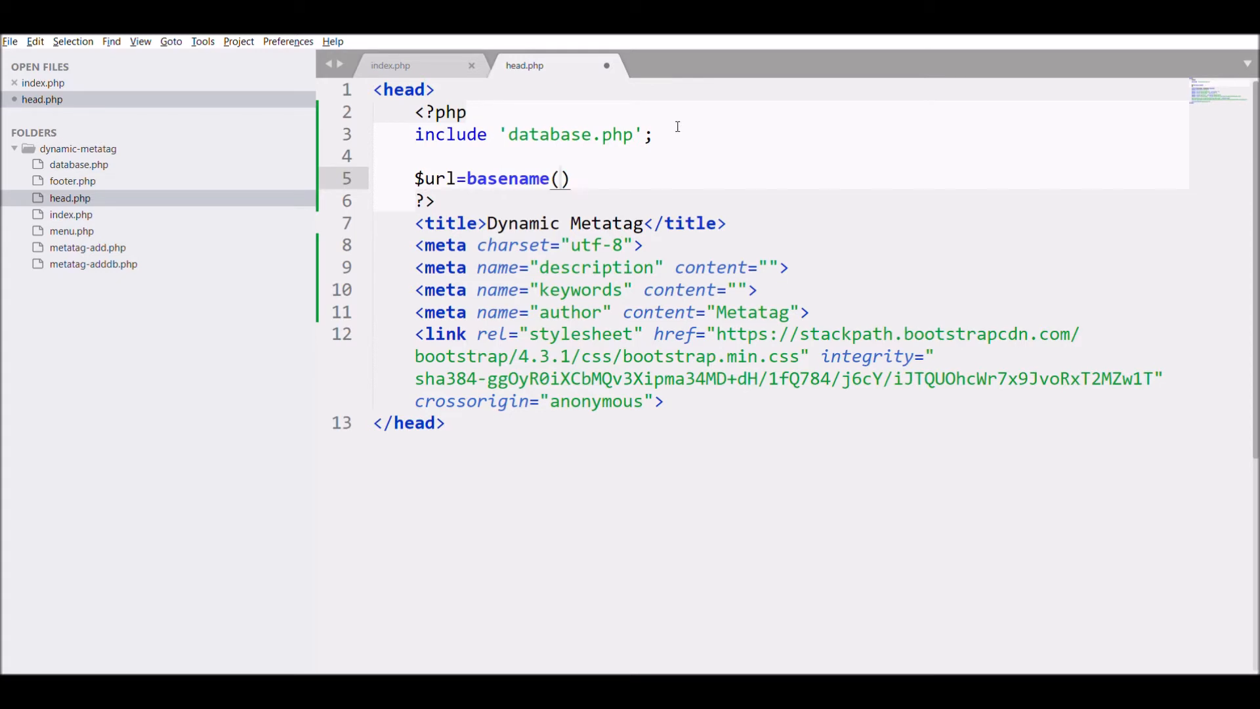
{"action": "type", "text": "$"}
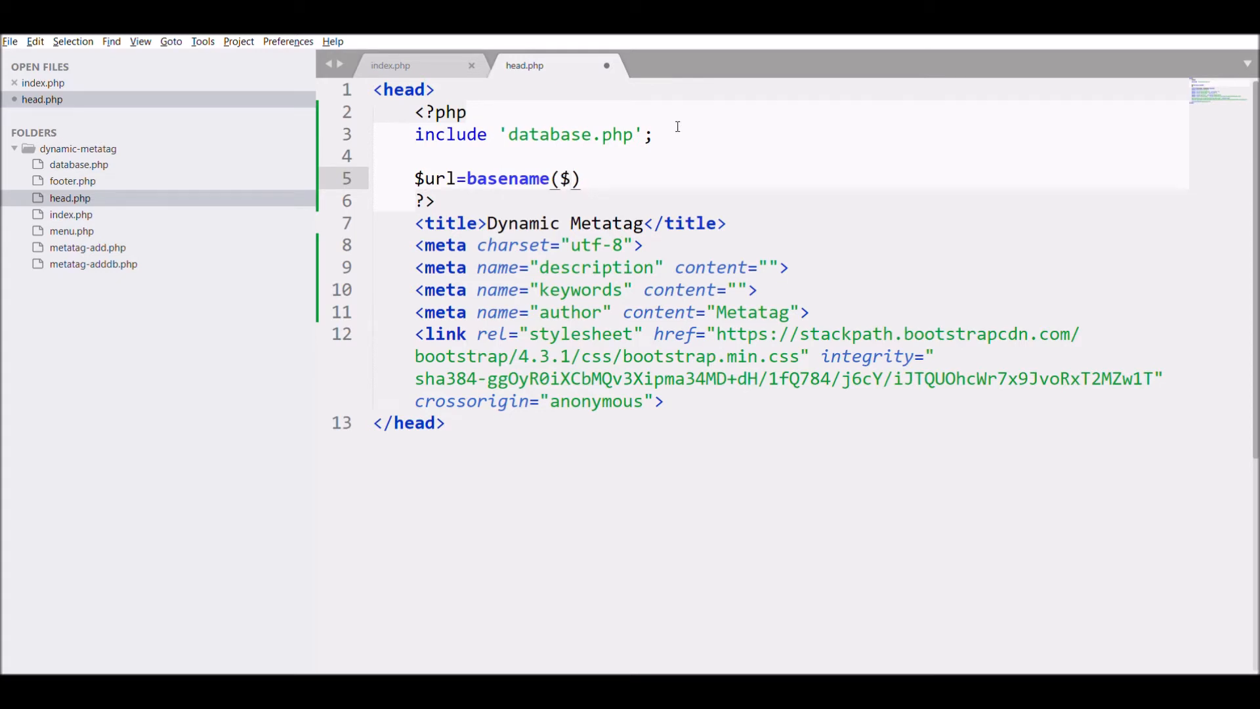
{"action": "type", "text": "_"}
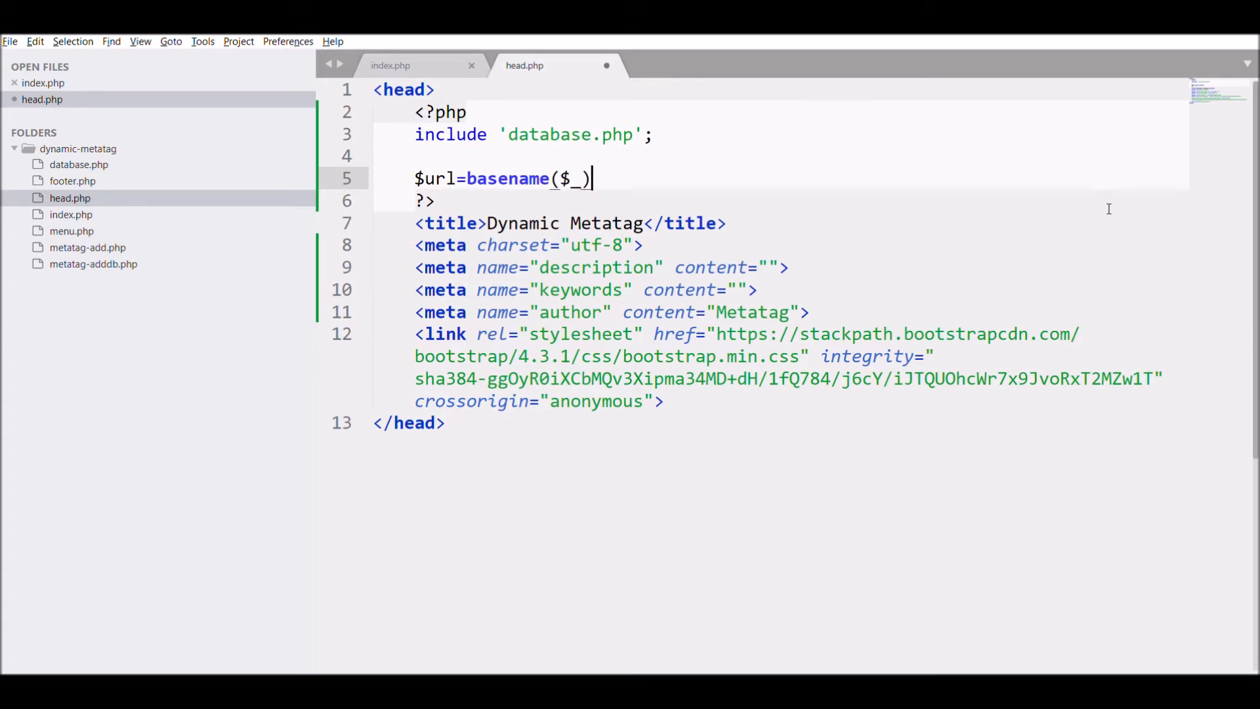
{"action": "type", "text": "S"}
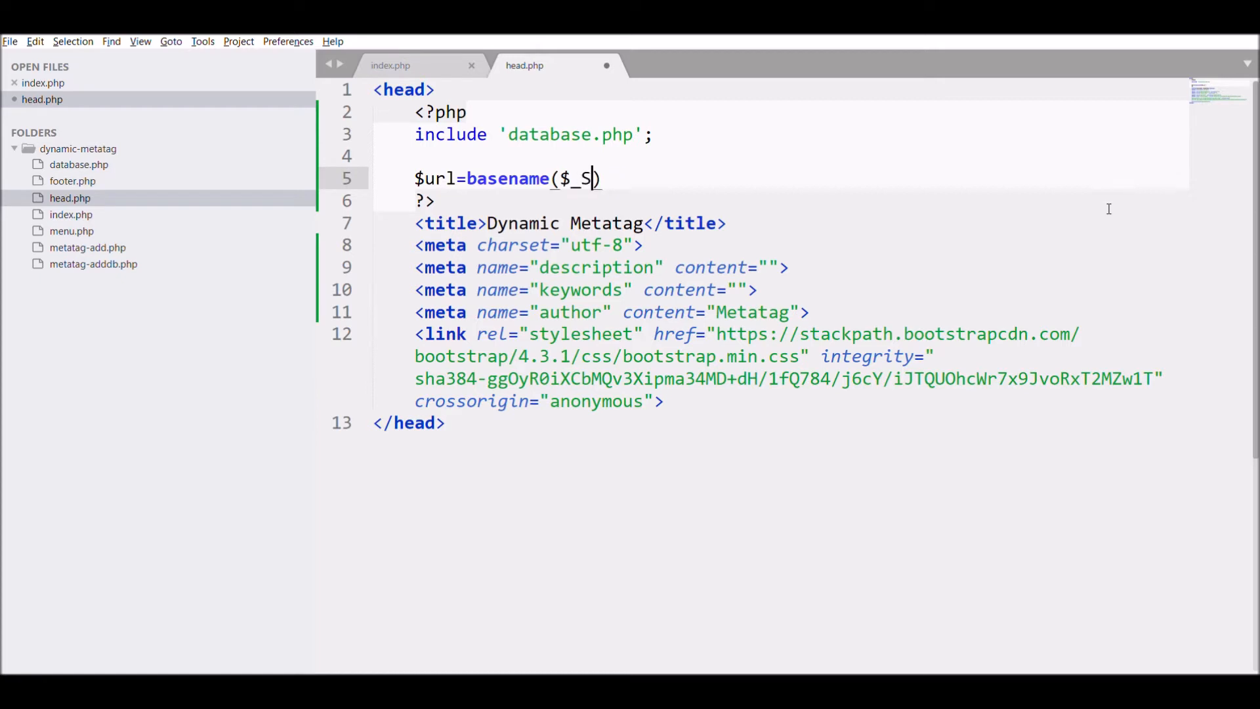
{"action": "type", "text": "ERVER['']"}
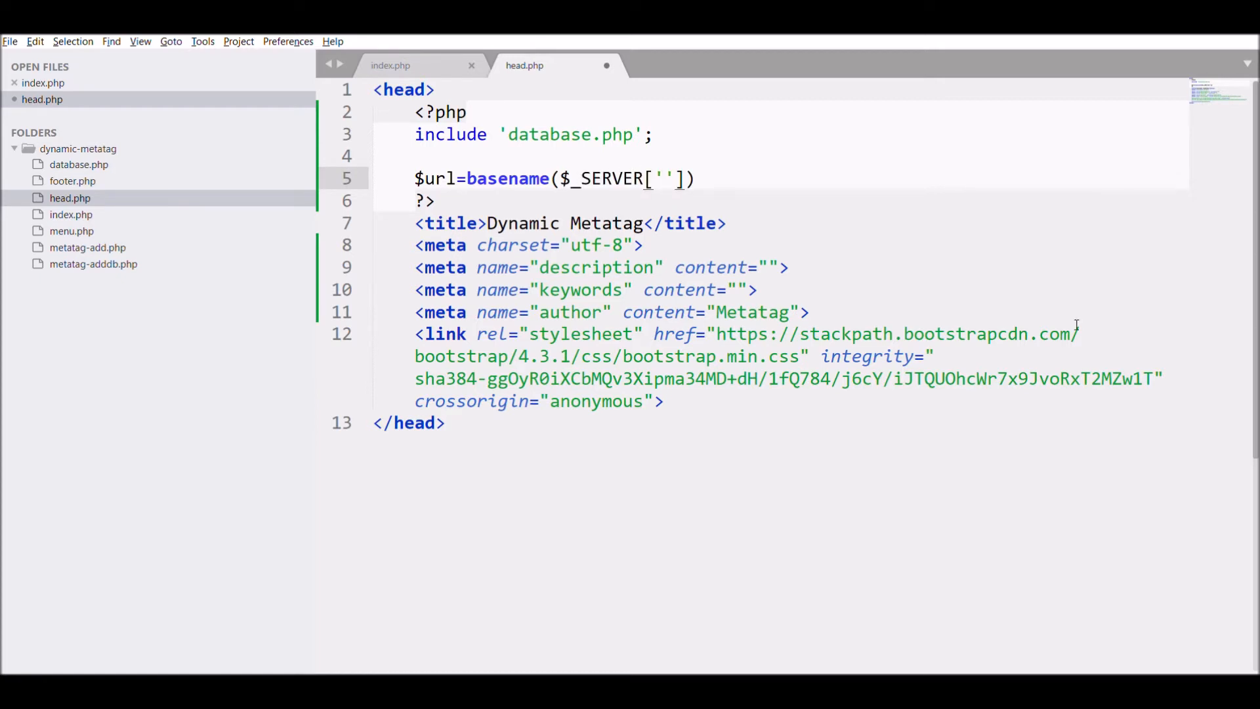
{"action": "type", "text": "REQUEST_URI"}
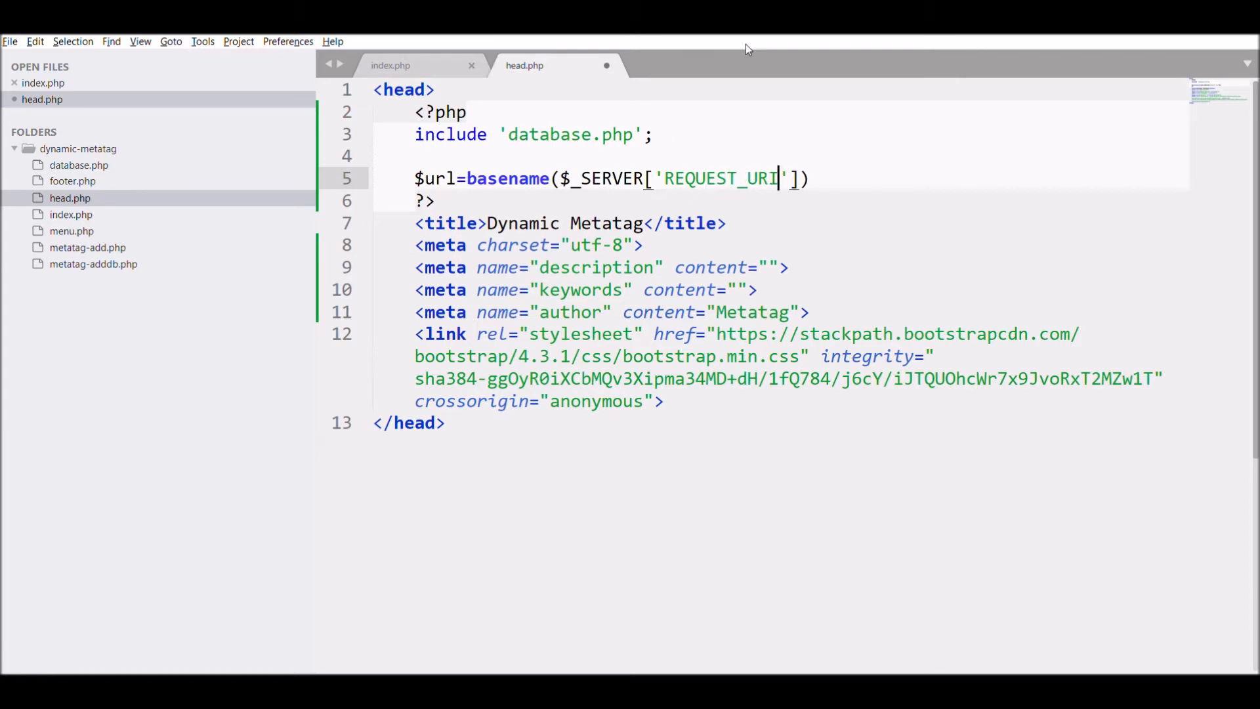
{"action": "type", "text": ";"}
{"action": "type", "text": "$metaqry=\"SELECT * from "}
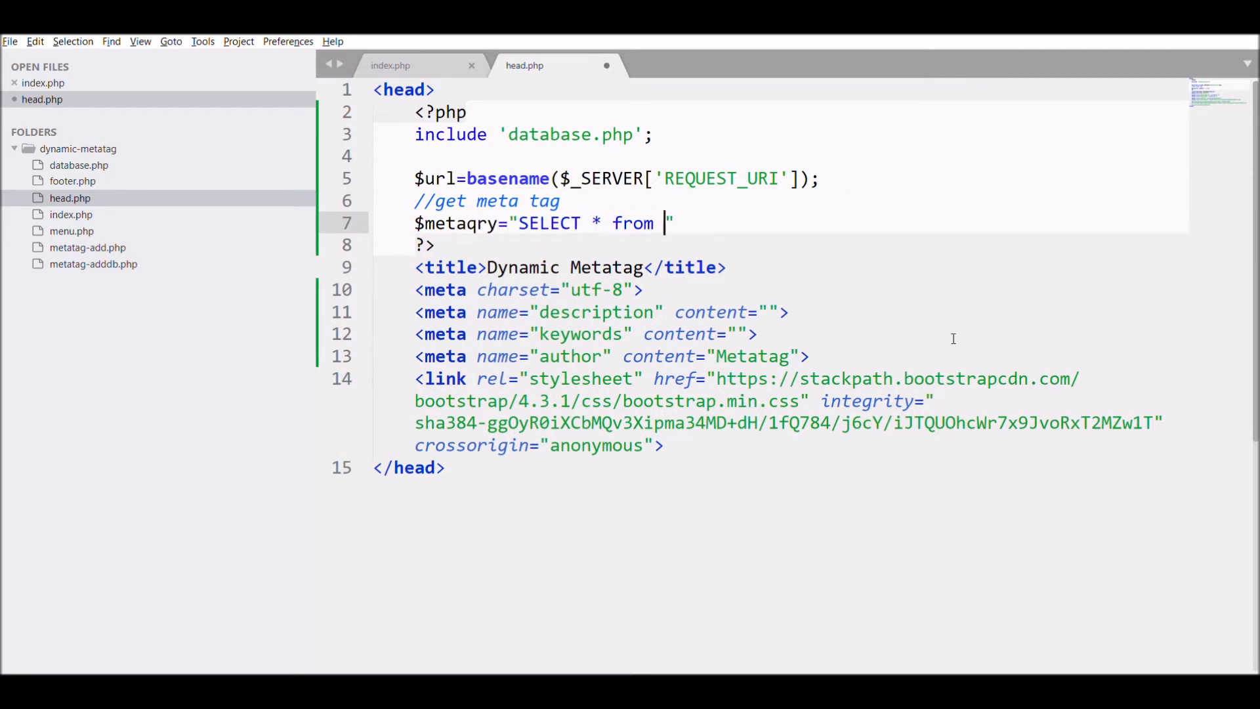
Write the SELECT query on meta_tag where meta_url='$url' into $metaqry
{"action": "type", "text": "meta_tag where"}
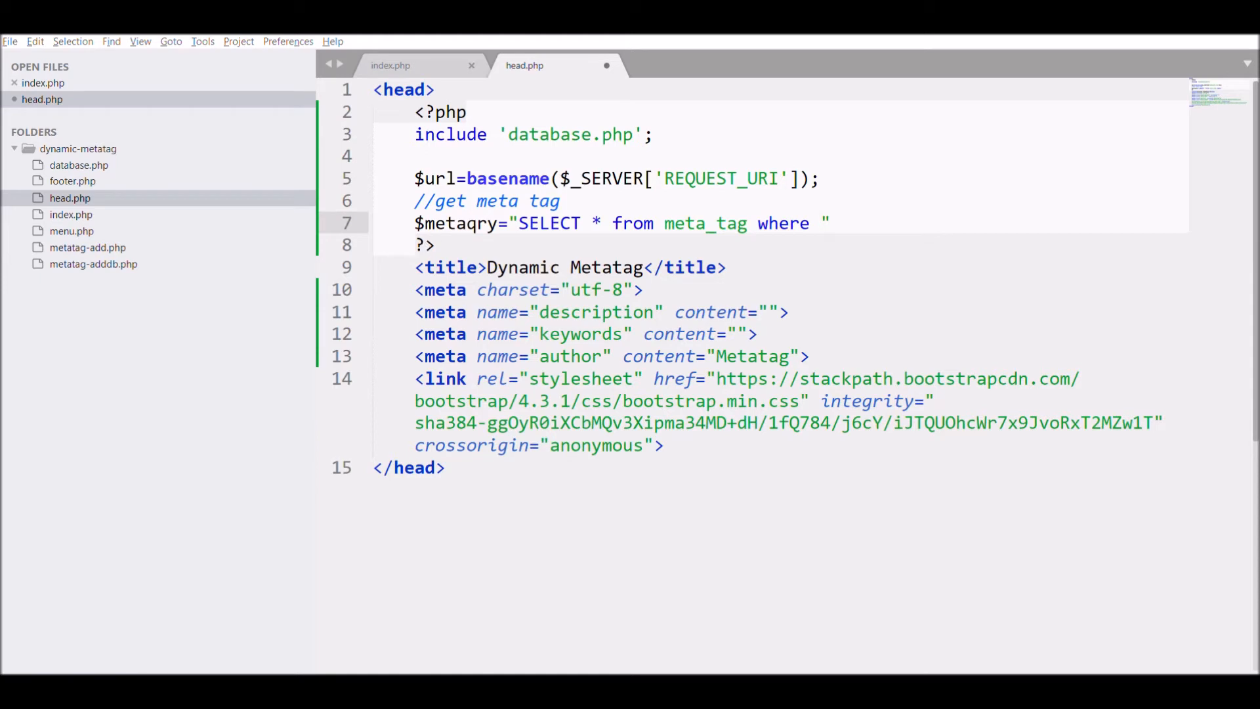
{"action": "type", "text": "meta_url='"}
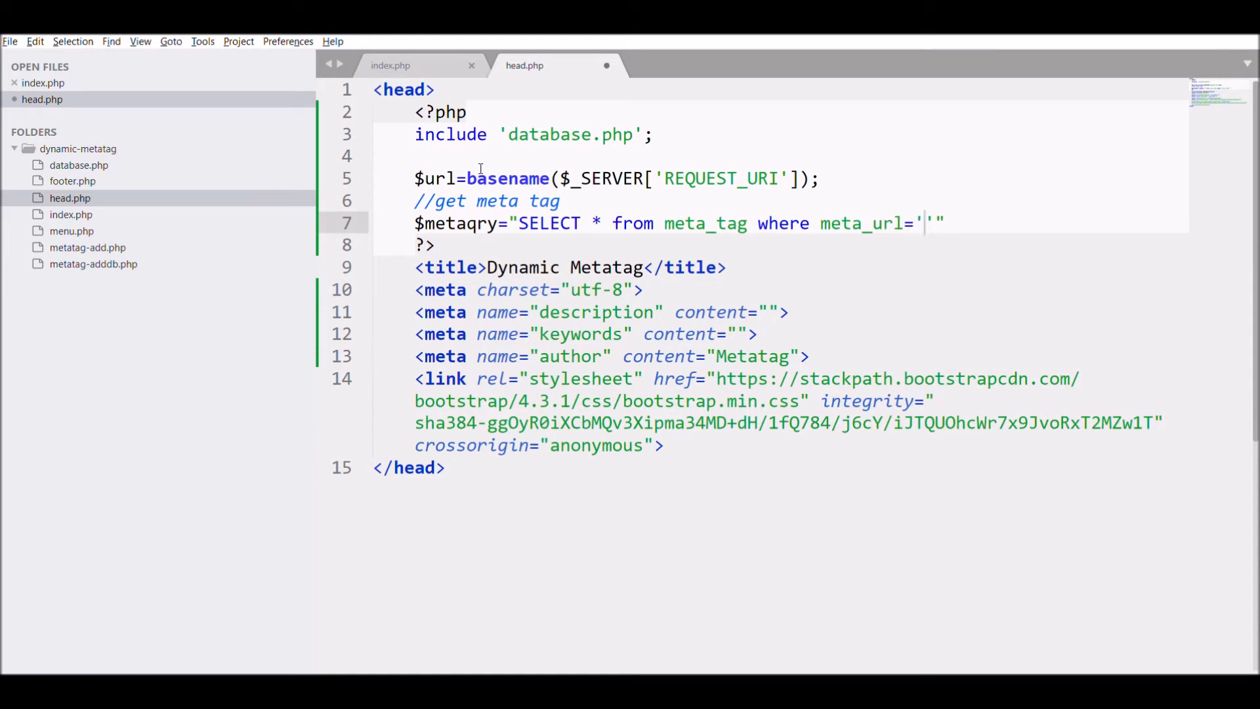
{"action": "type", "text": "$url"}
{"action": "type", "text": "$meta"}
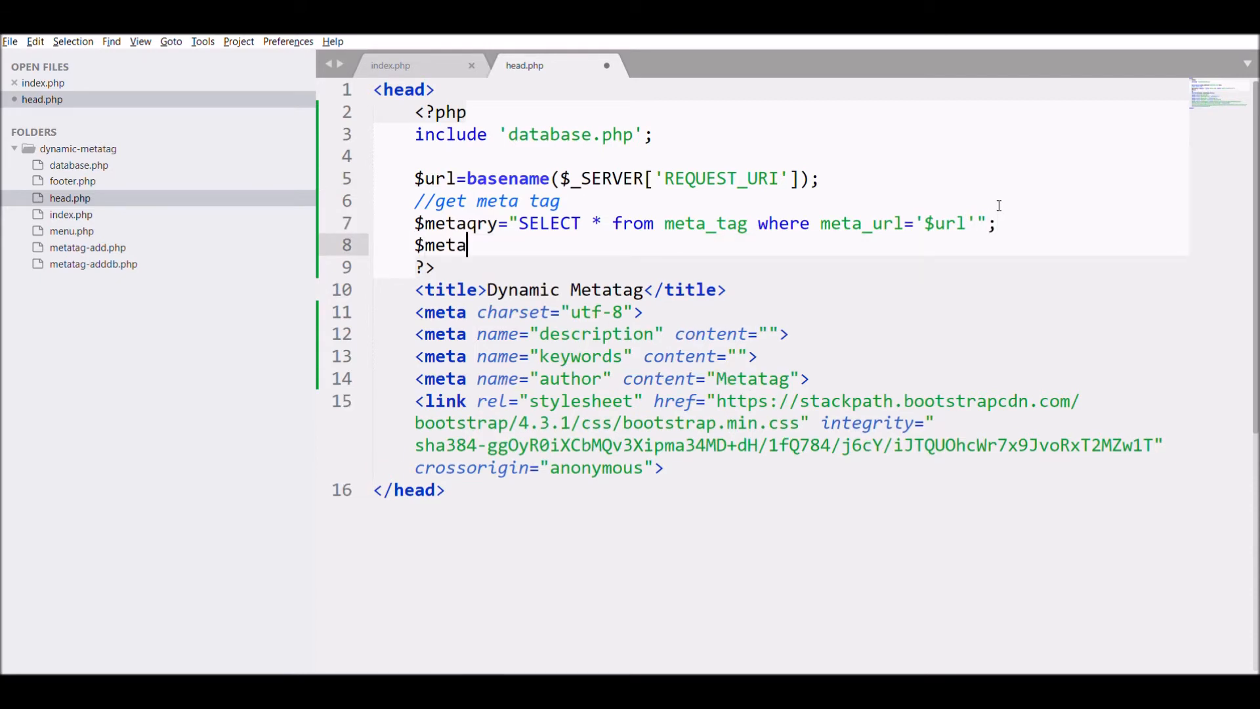
Run the query into $metares with mysqli_query and fetch $metadata with mysqli_fetch_assoc
{"action": "type", "text": "res=mysqli_query($con,$"}
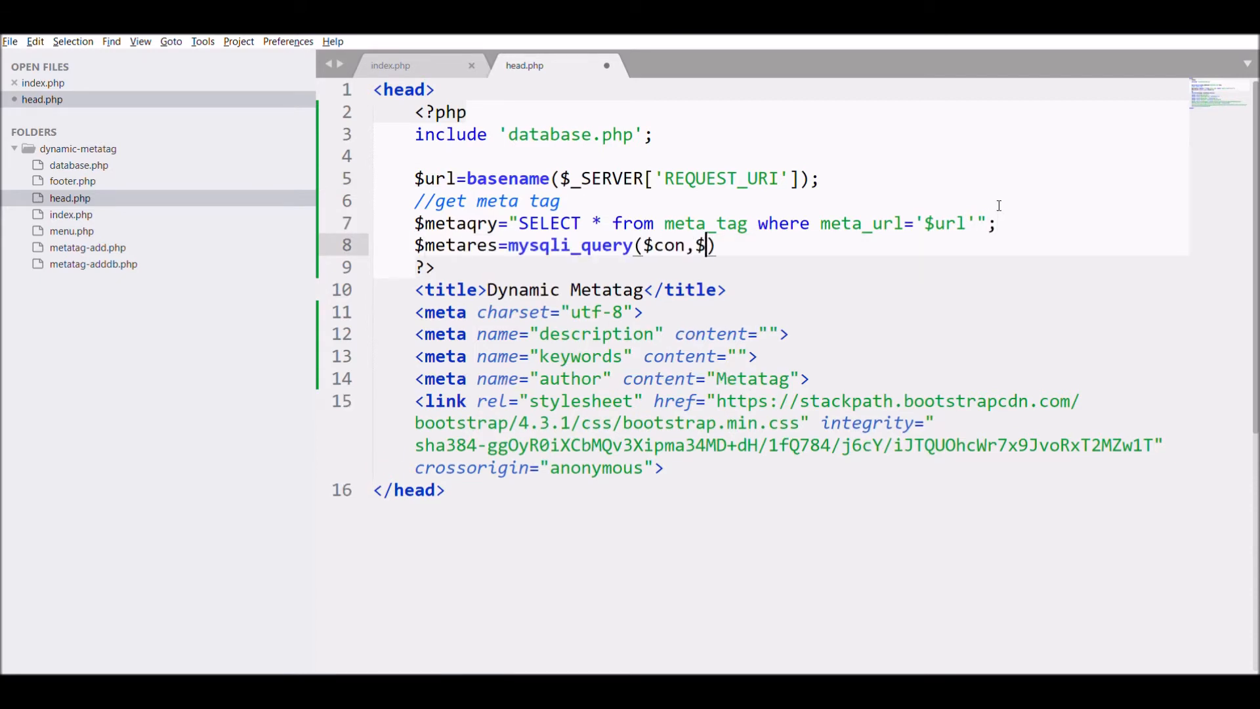
{"action": "type", "text": "metaqry);"}
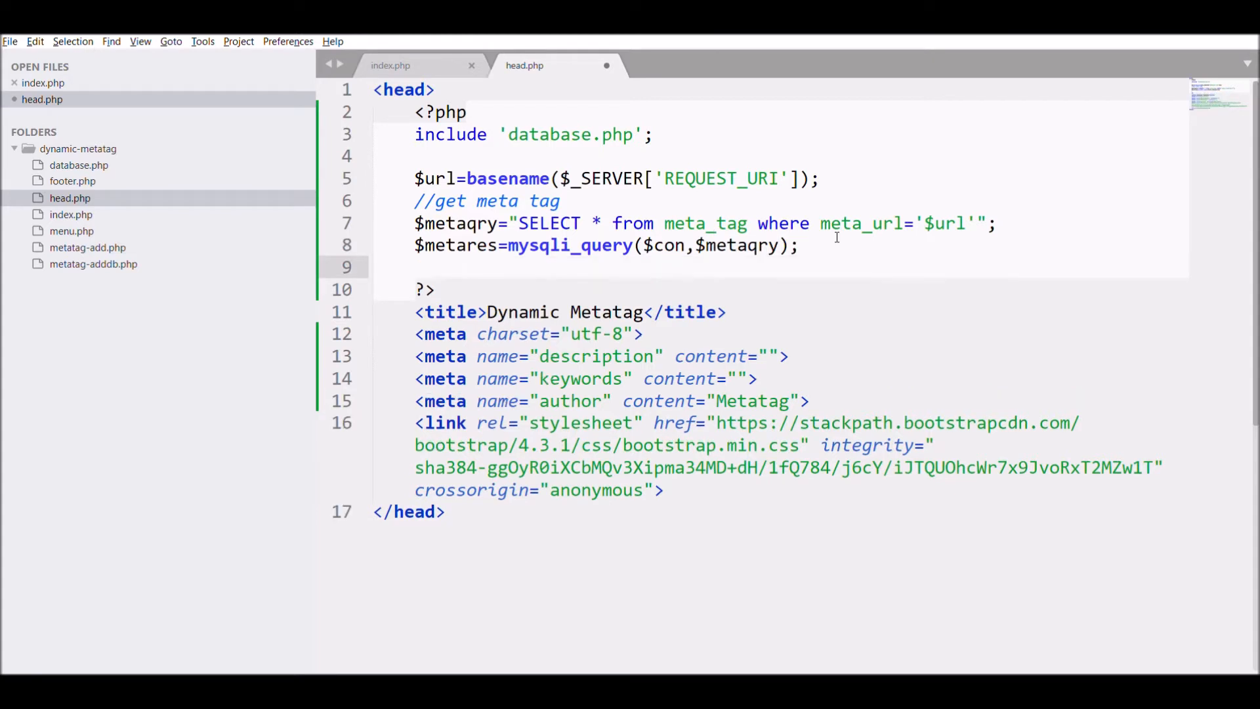
{"action": "type", "text": "$metadata=mysqli"}
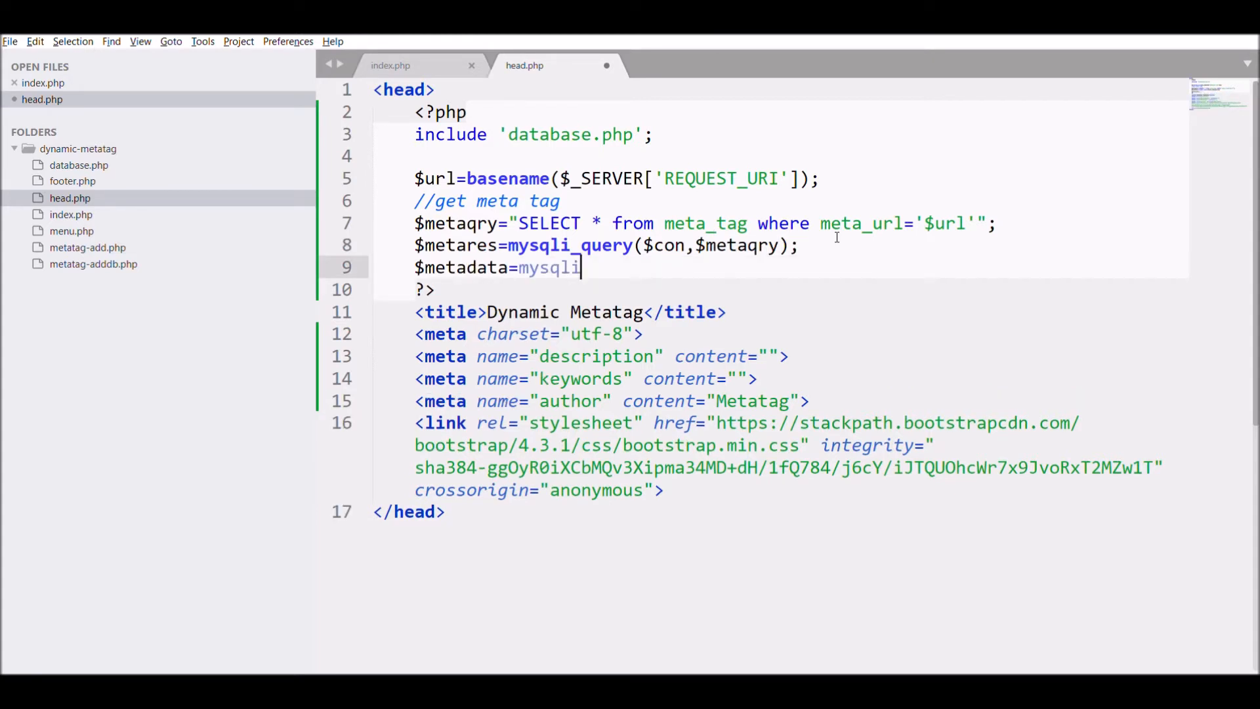
{"action": "type", "text": "_fetch_assoc()"}
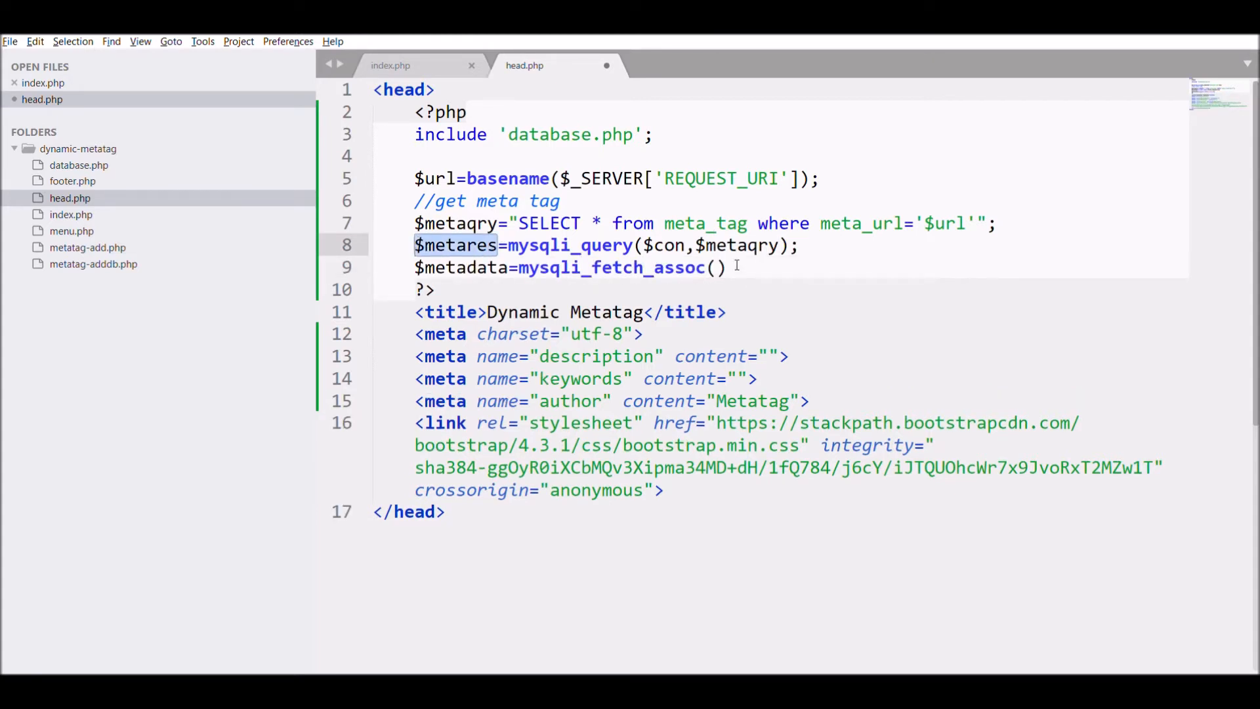
{"action": "type", "text": "$metares);"}
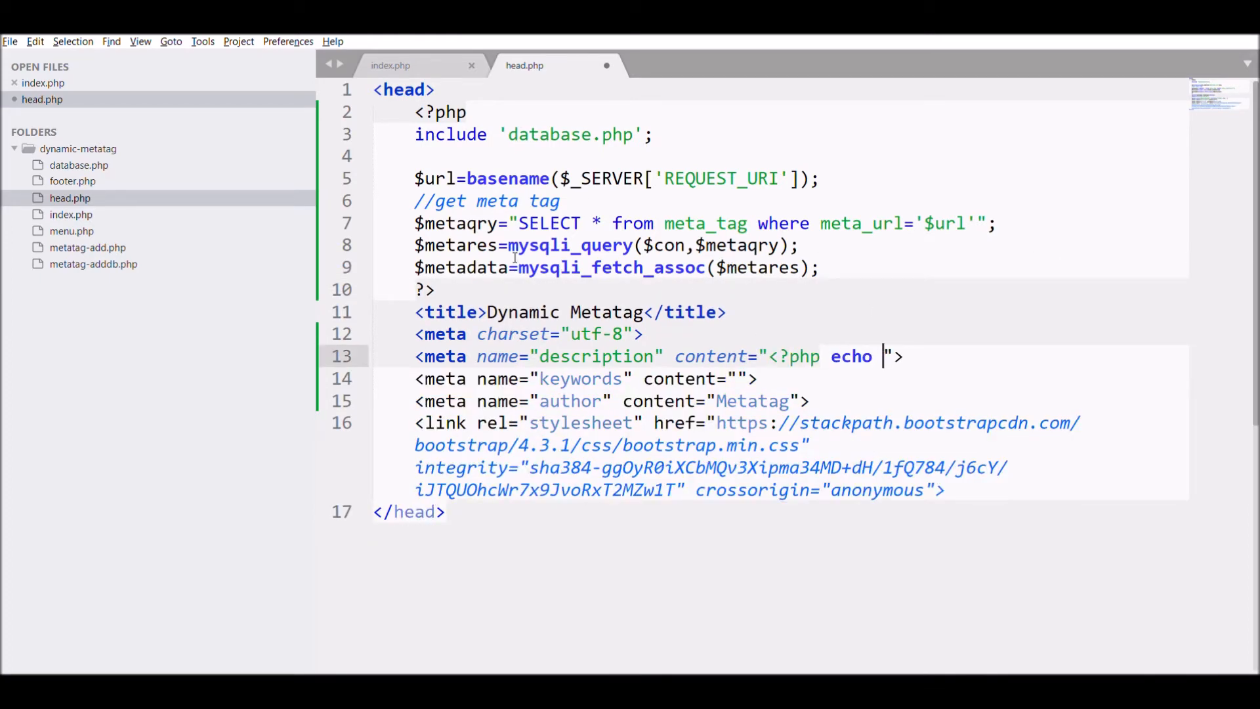
Echo $metadata meta_title, meta_description and meta_keywords in the title and meta tags
{"action": "type", "text": "$metadata['']"}
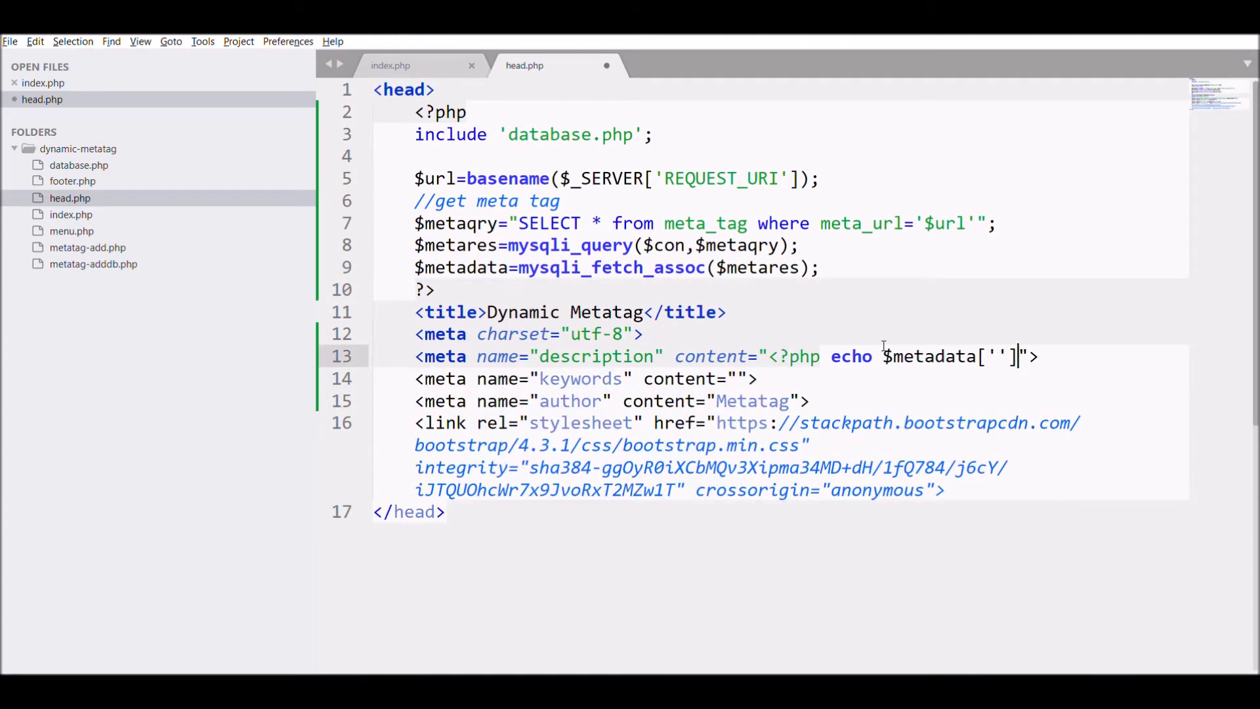
{"action": "type", "text": ";?>"}
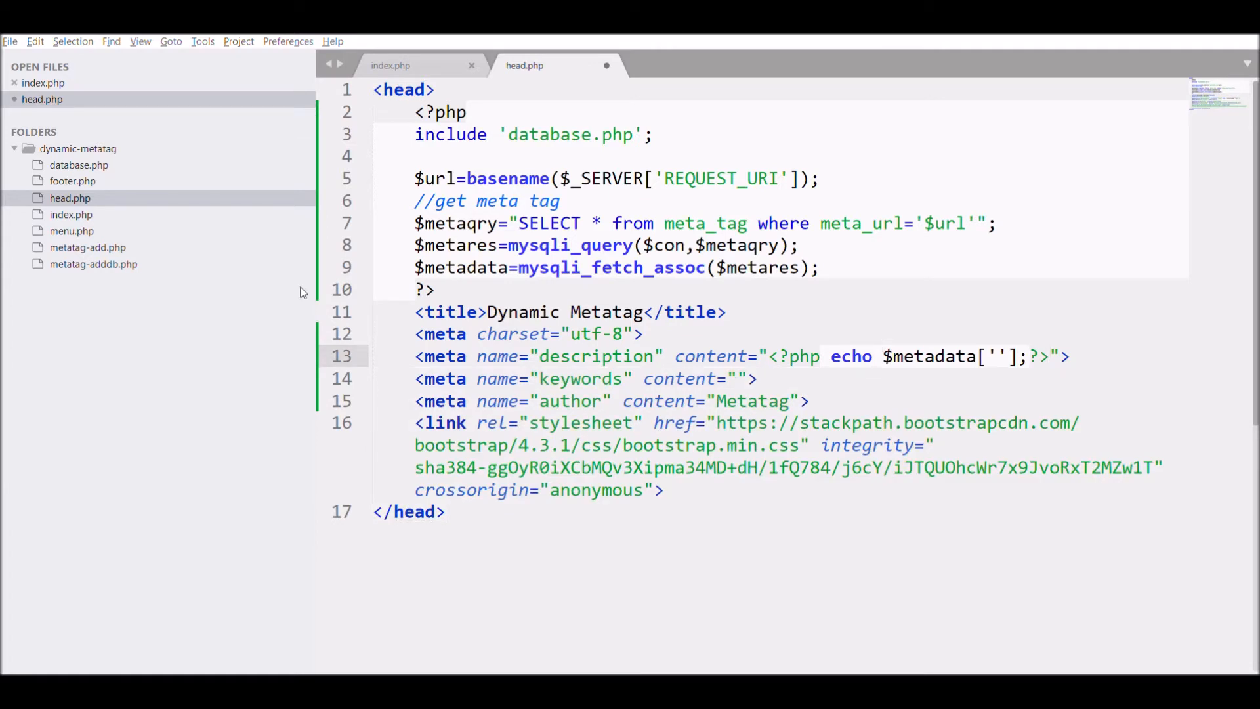
{"action": "type", "text": "meta_description"}
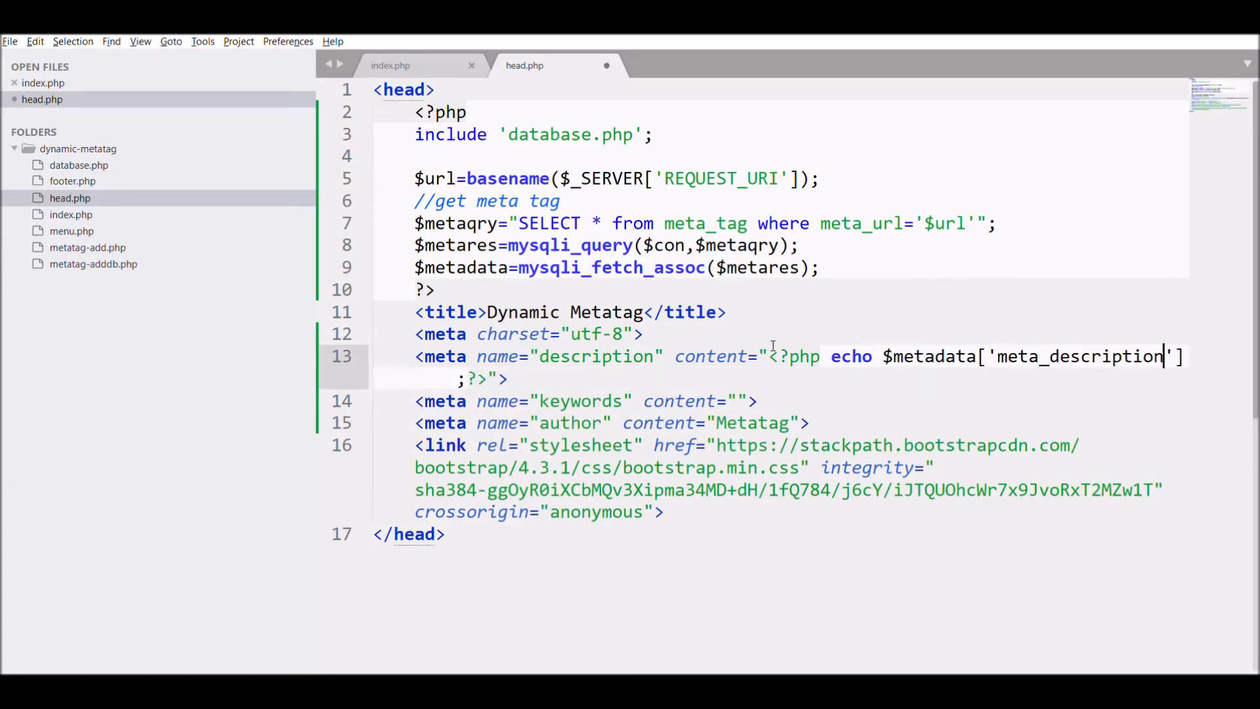
{"action": "type", "text": "<?php echo $metadata['meta_description'];?>"}
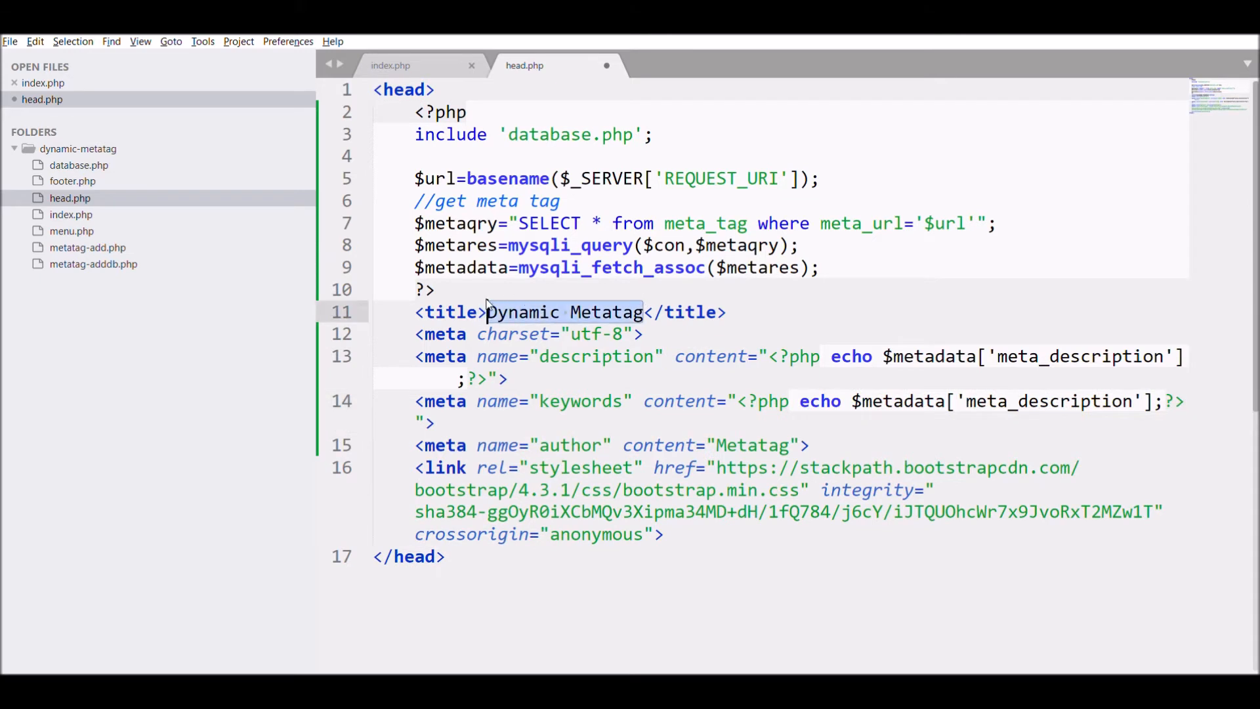
{"action": "type", "text": "<?php echo $metadata['meta_description'];?>"}
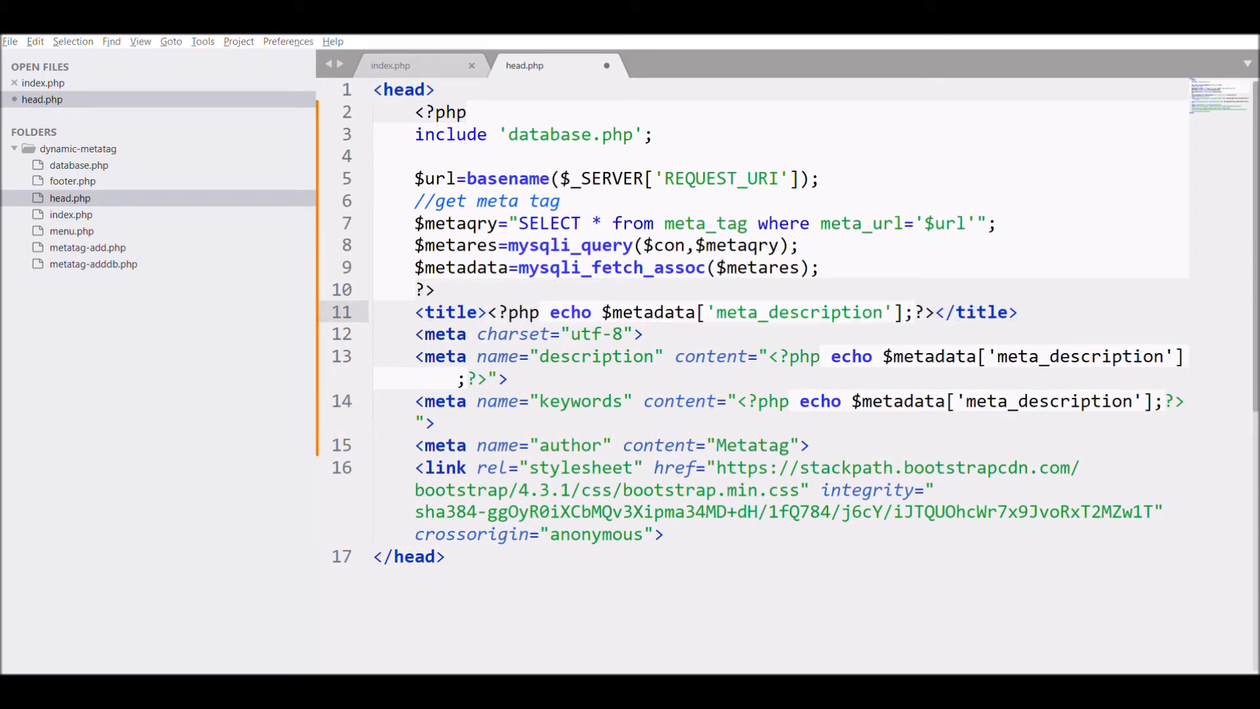
{"action": "type", "text": "meta_title"}
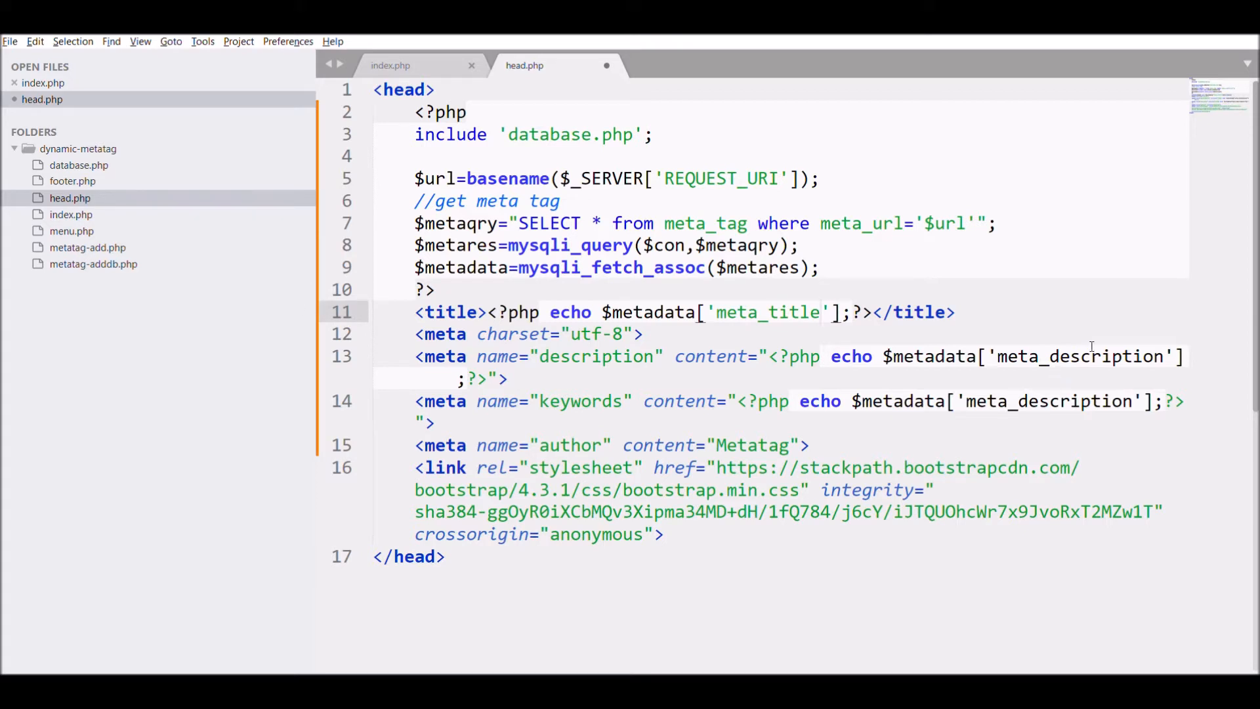
{"action": "type", "text": "meta_keywords"}
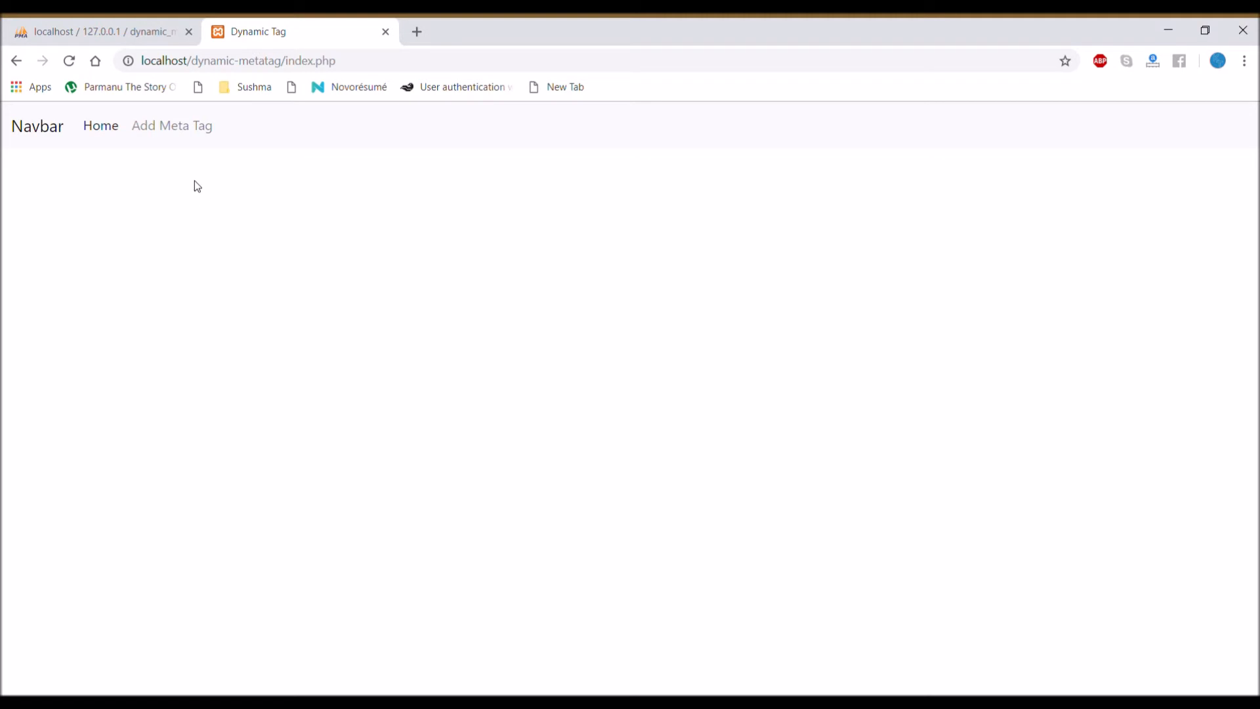
View index.php's source and compare its Dynamic Tag metadata with the meta_tag rows
{"action": "key", "text": "ctrl+u"}
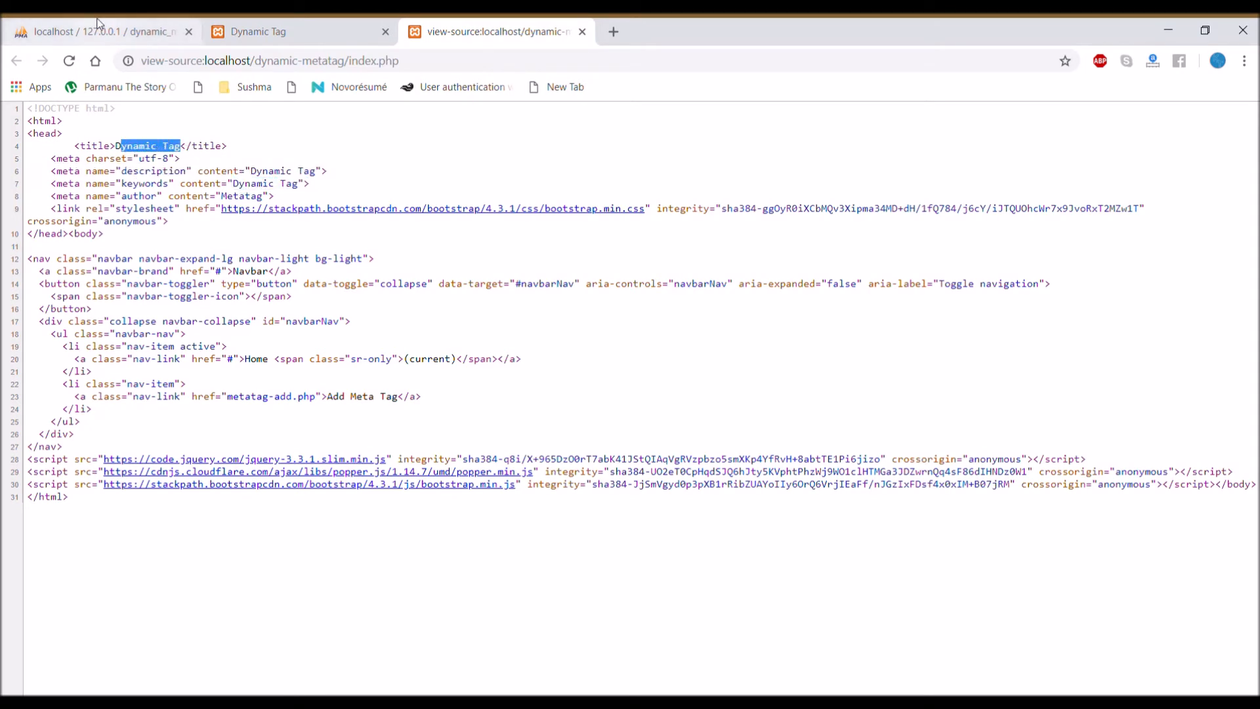
{"action": "left_click", "coordinate": [97, 31]}
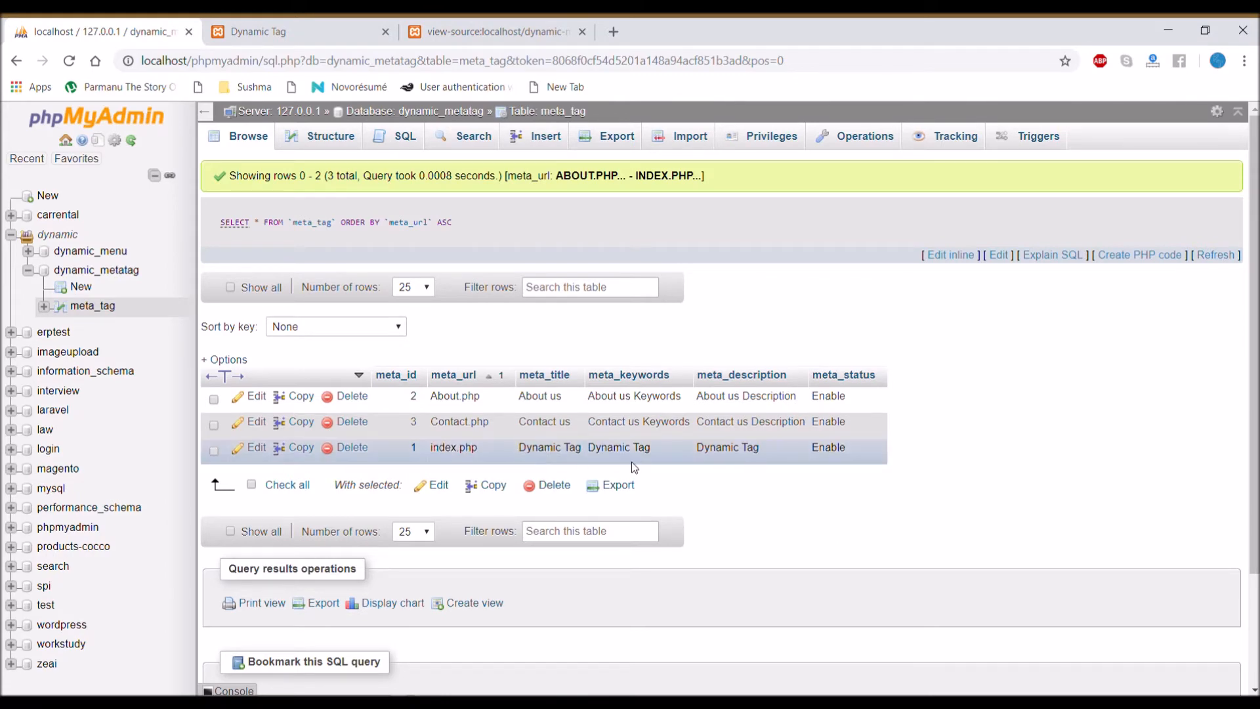
{"action": "mouse_move", "coordinate": [758, 464]}
{"action": "type", "text": "localhost/dynamic-metatag/inde"}
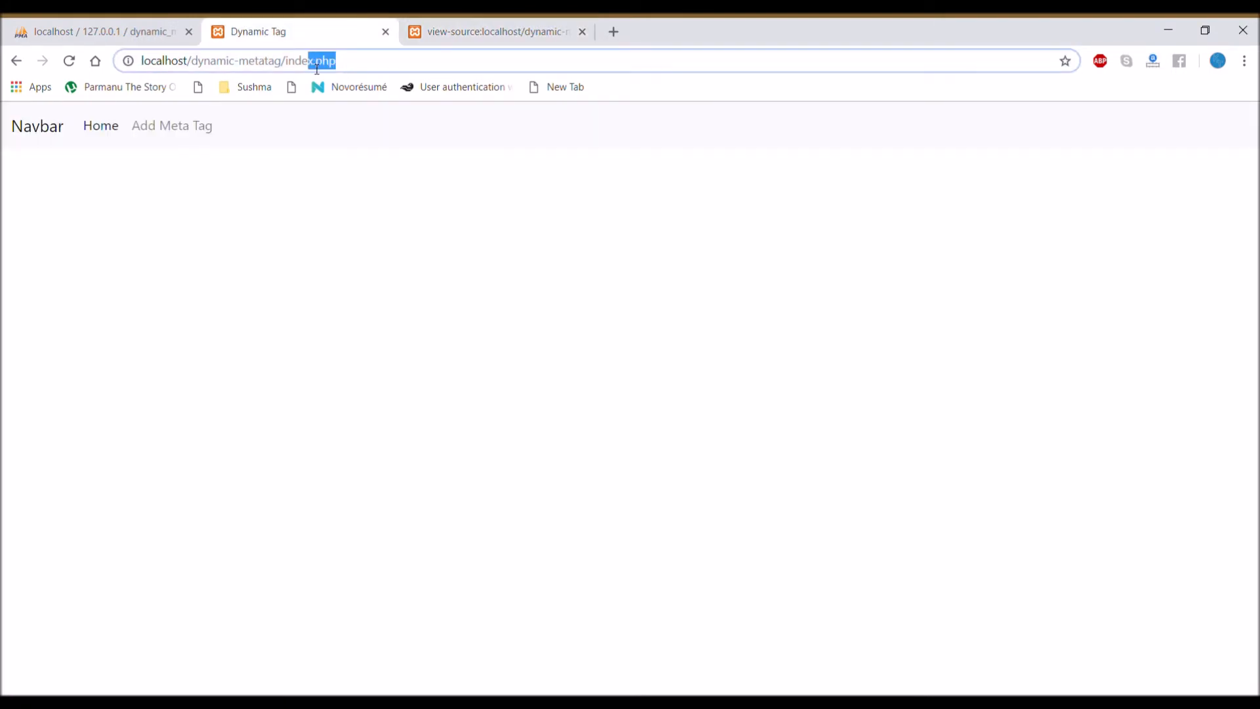
Load localhost/dynamic-metatag/ without index.php, showing no page title
{"action": "key", "text": "Return"}
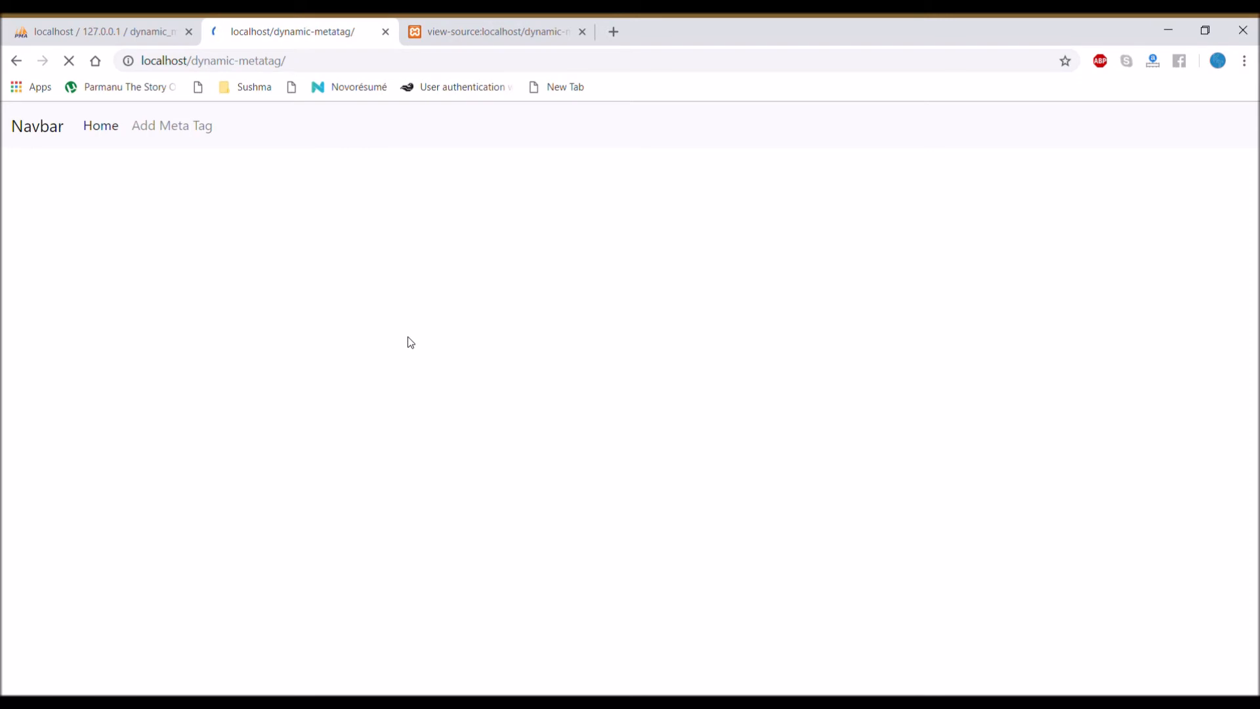
{"action": "left_click", "coordinate": [497, 32]}
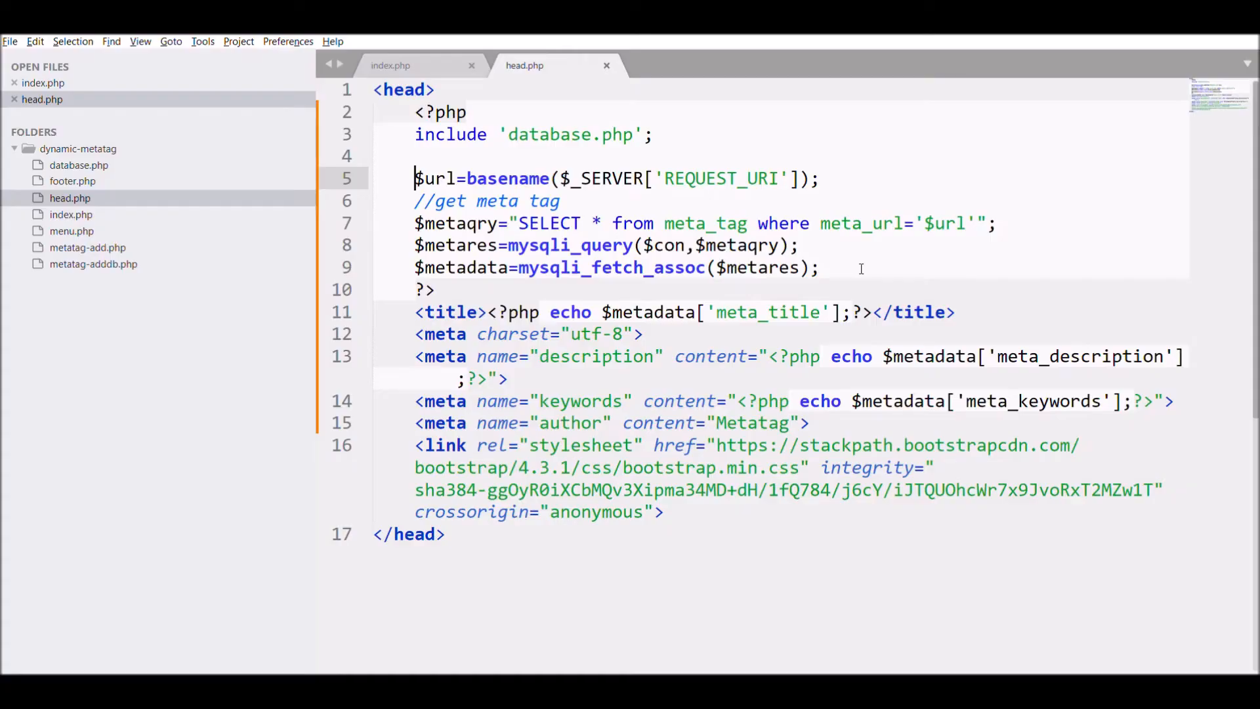
Define empty $meta_title, $meta_description, $meta_keywords and $metarow=mysqli_num_rows($metares)
{"action": "type", "text": "$meta_title"}
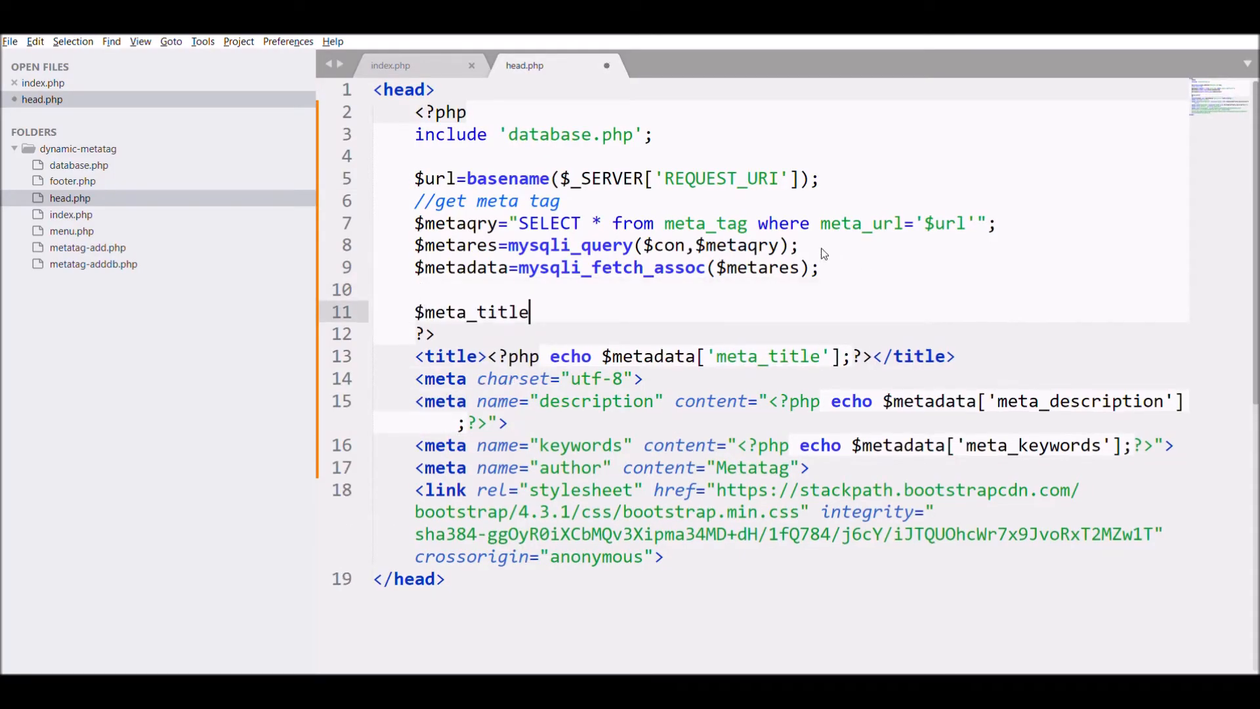
{"action": "type", "text": "='';"}
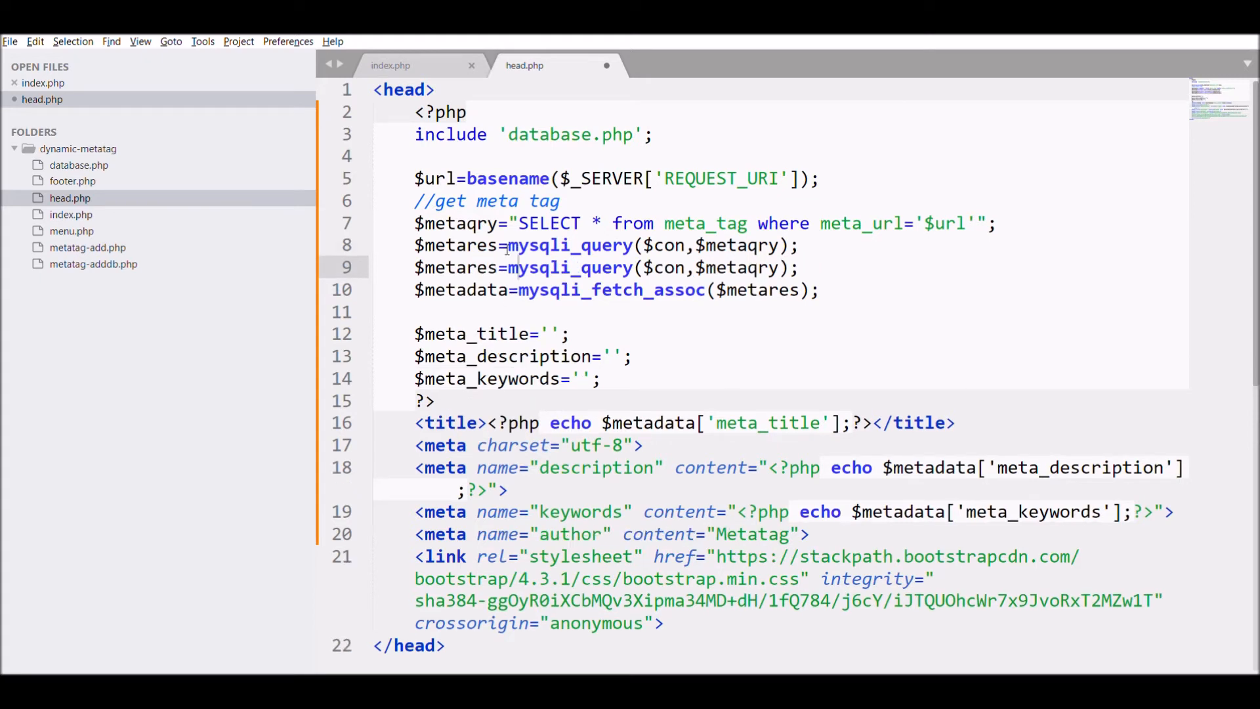
{"action": "type", "text": "row"}
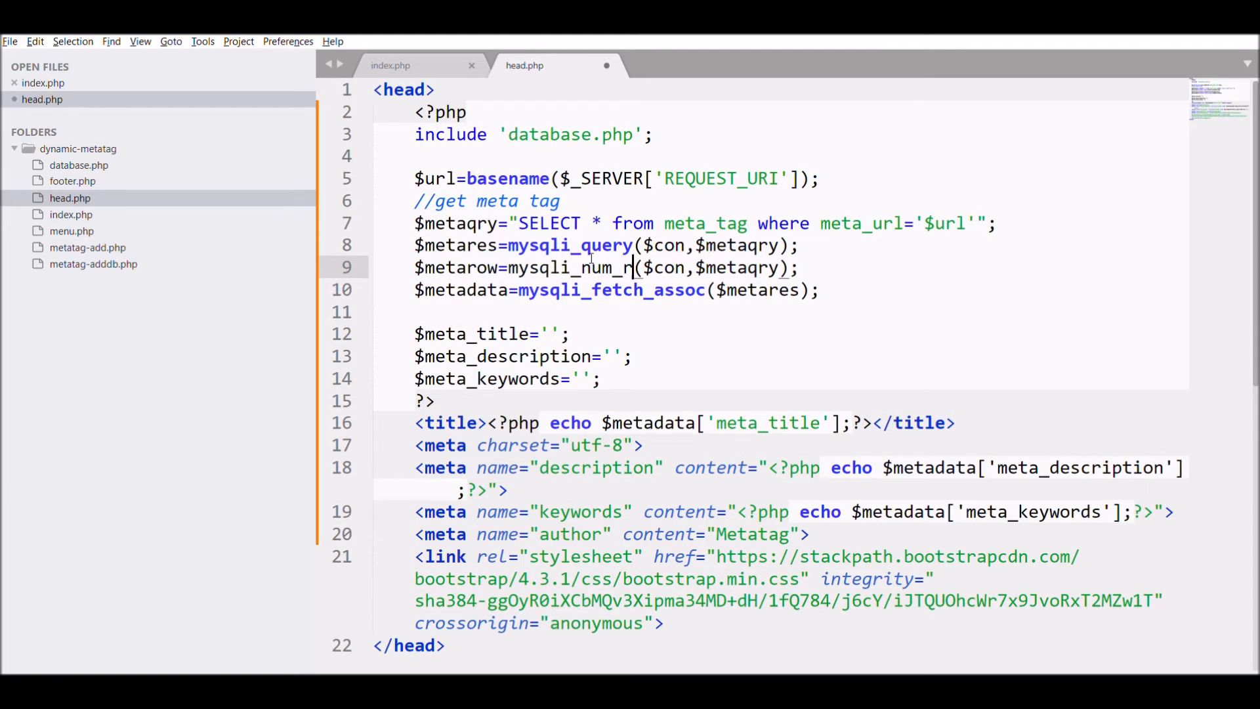
{"action": "type", "text": "ows"}
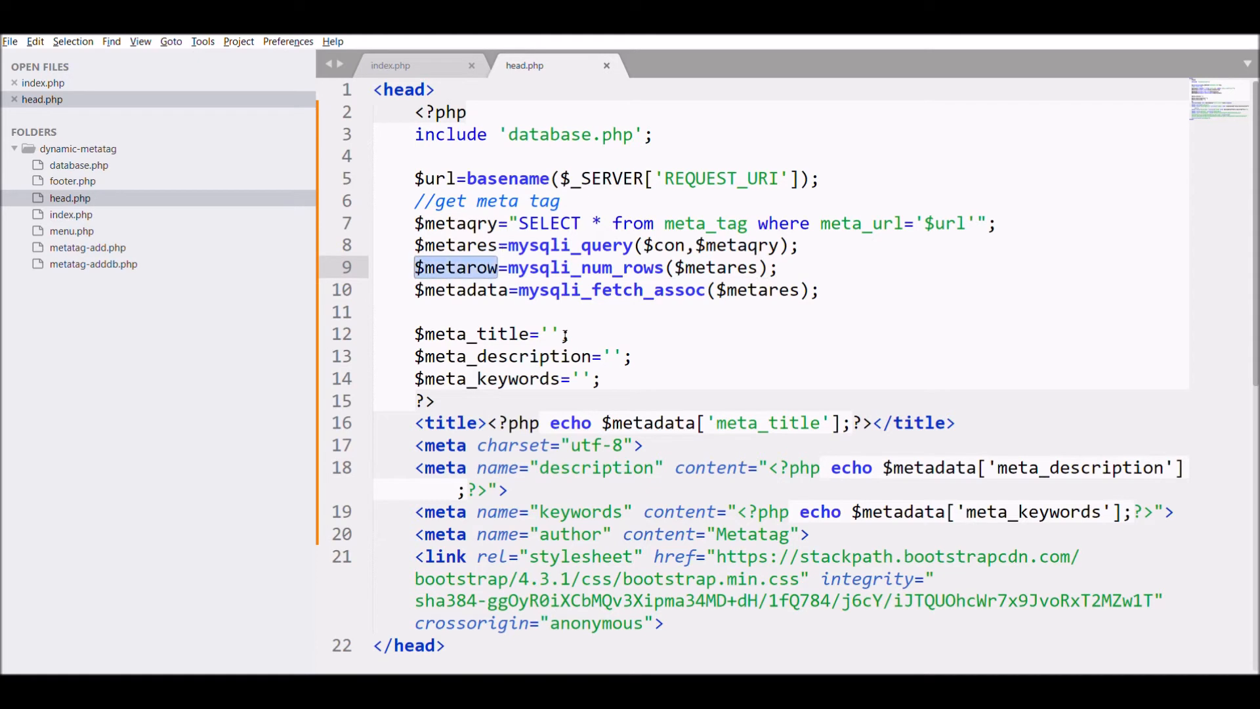
Write if($metarow>0) using fetched values, else defaulting to 'Dynamic Meta Tag'
{"action": "type", "text": "if($metarow)"}
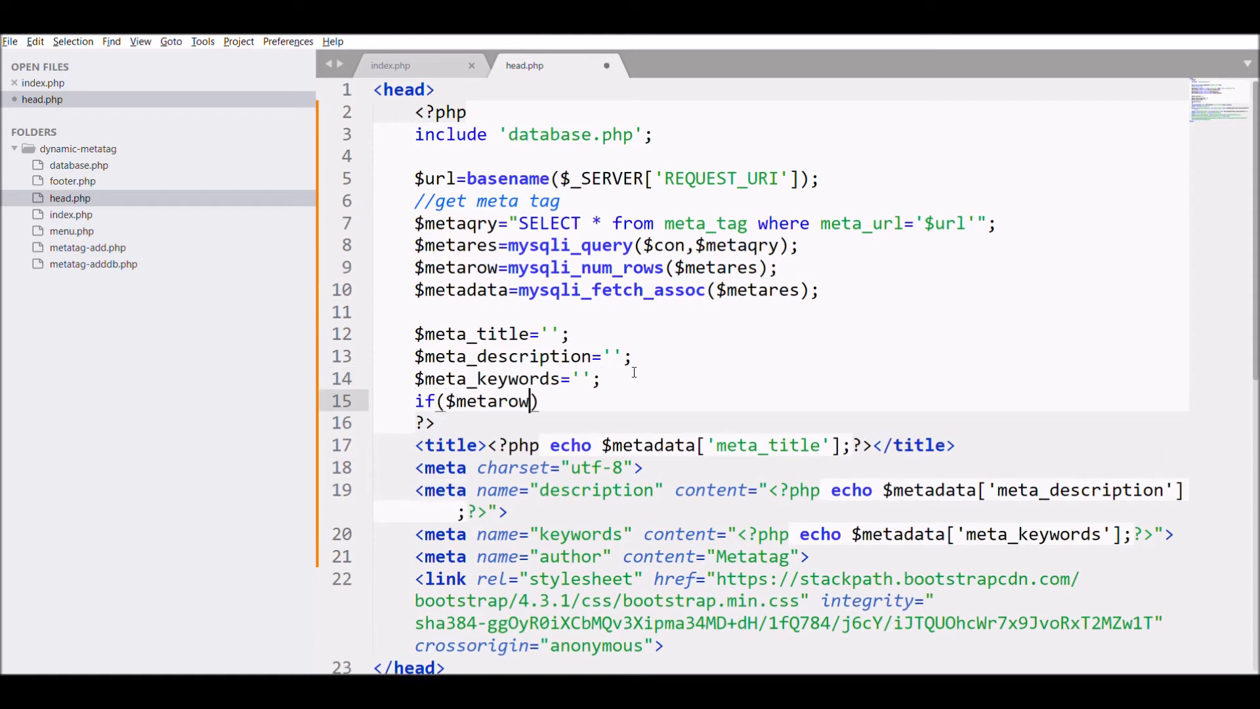
{"action": "type", "text": ">0)"}
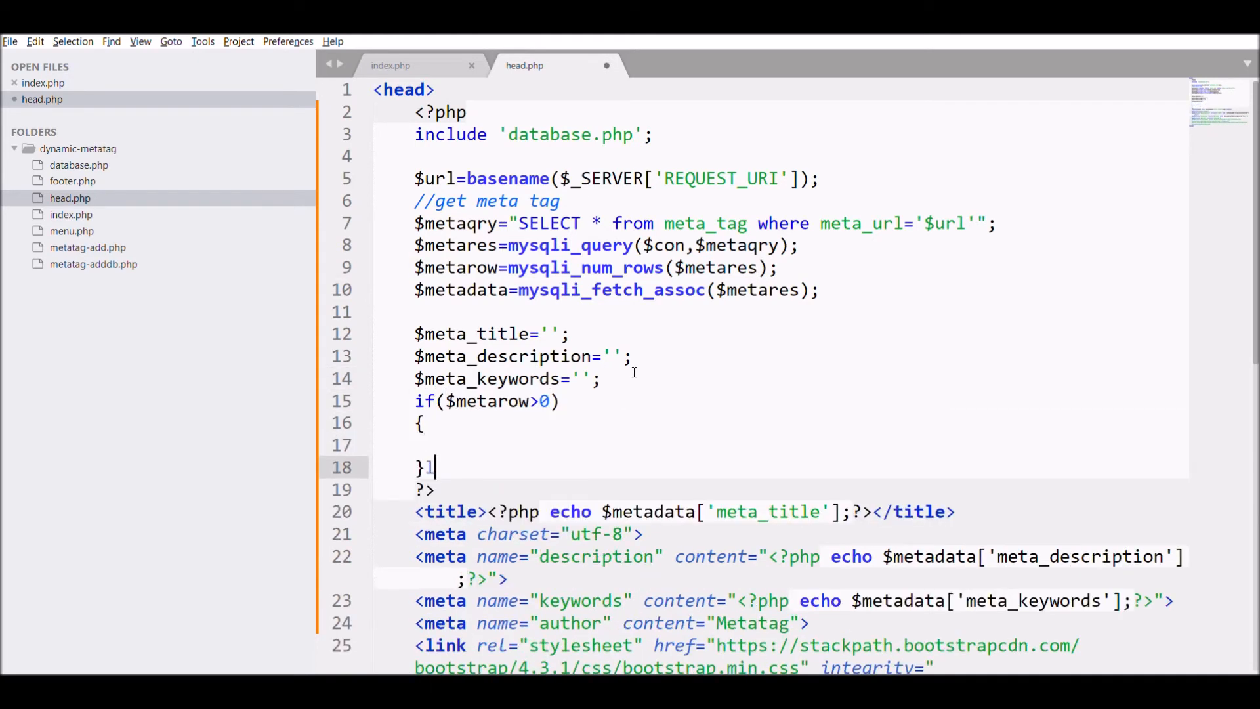
{"action": "type", "text": "else{"}
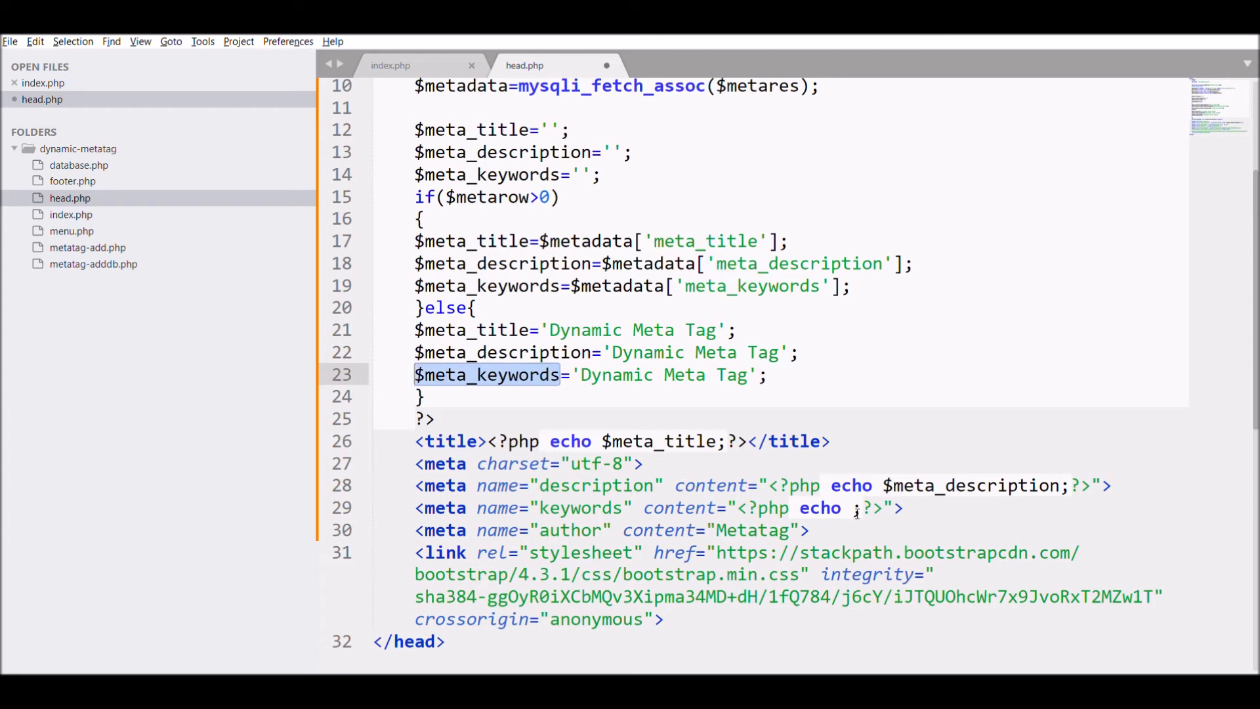
Add the comment 'you can fetch by default index.php from database' and save head.php
{"action": "type", "text": "//you can fetch by"}
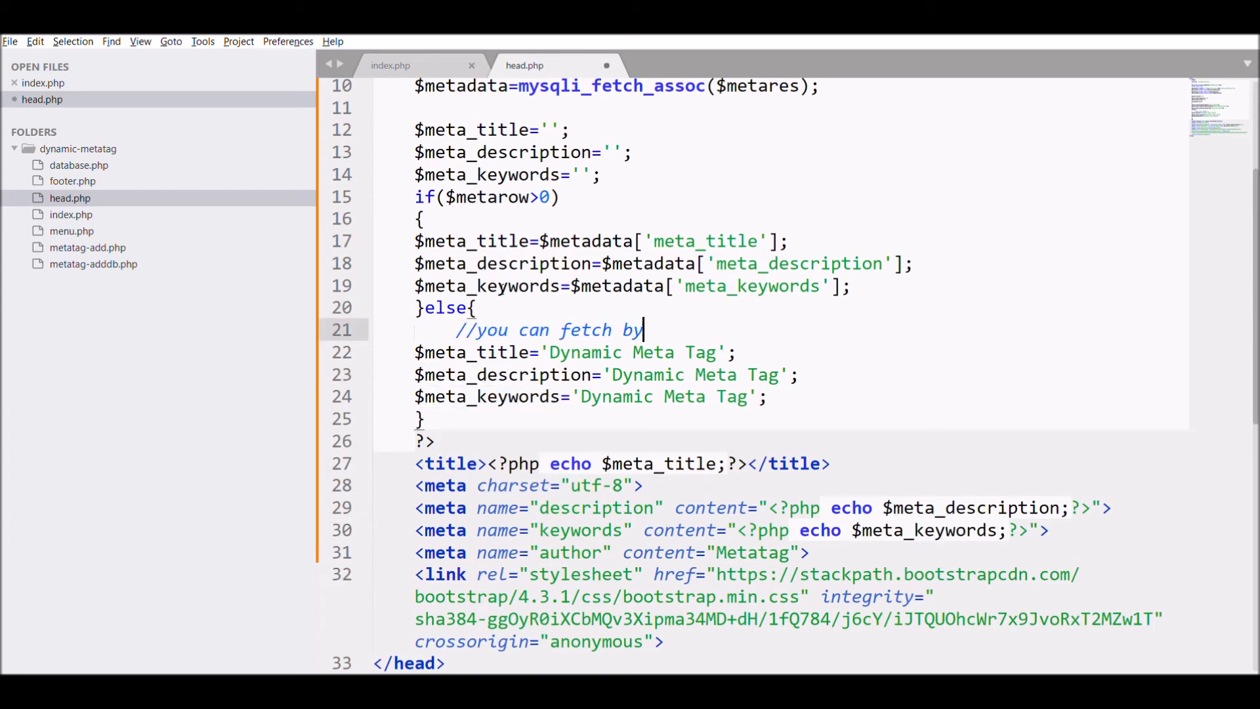
{"action": "type", "text": "default index.php"}
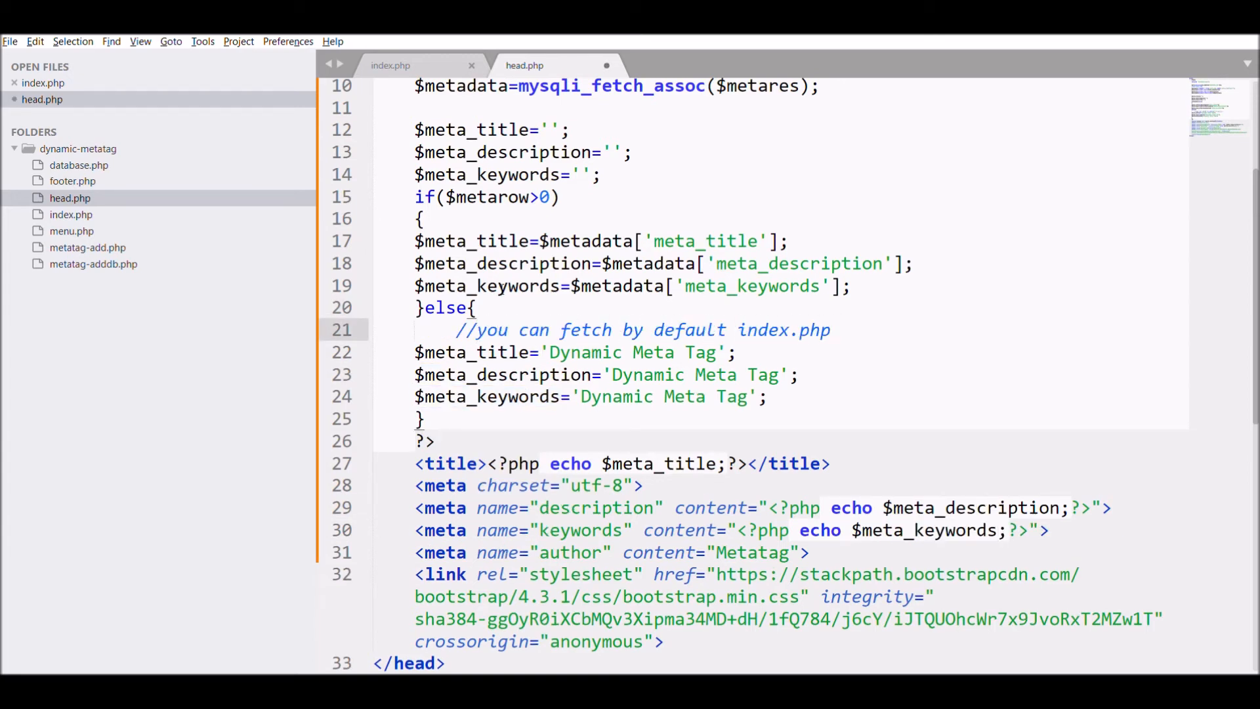
{"action": "type", "text": "from database"}
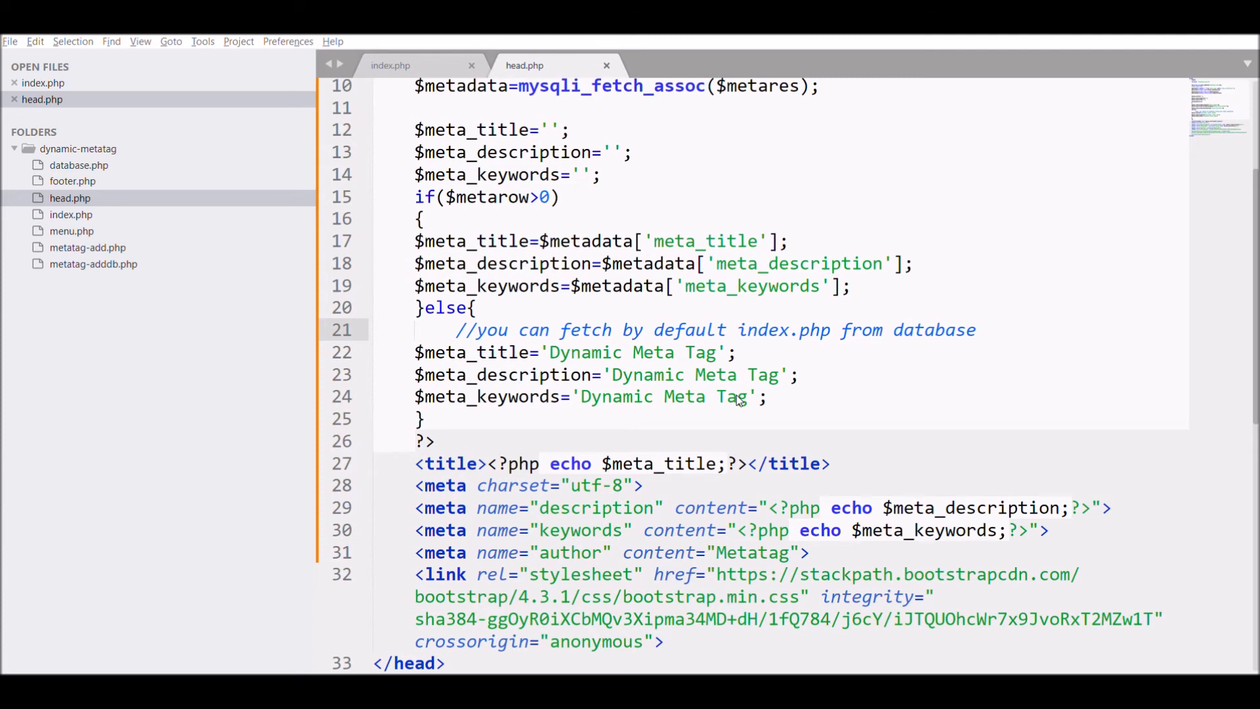
{"action": "left_click", "coordinate": [974, 330]}
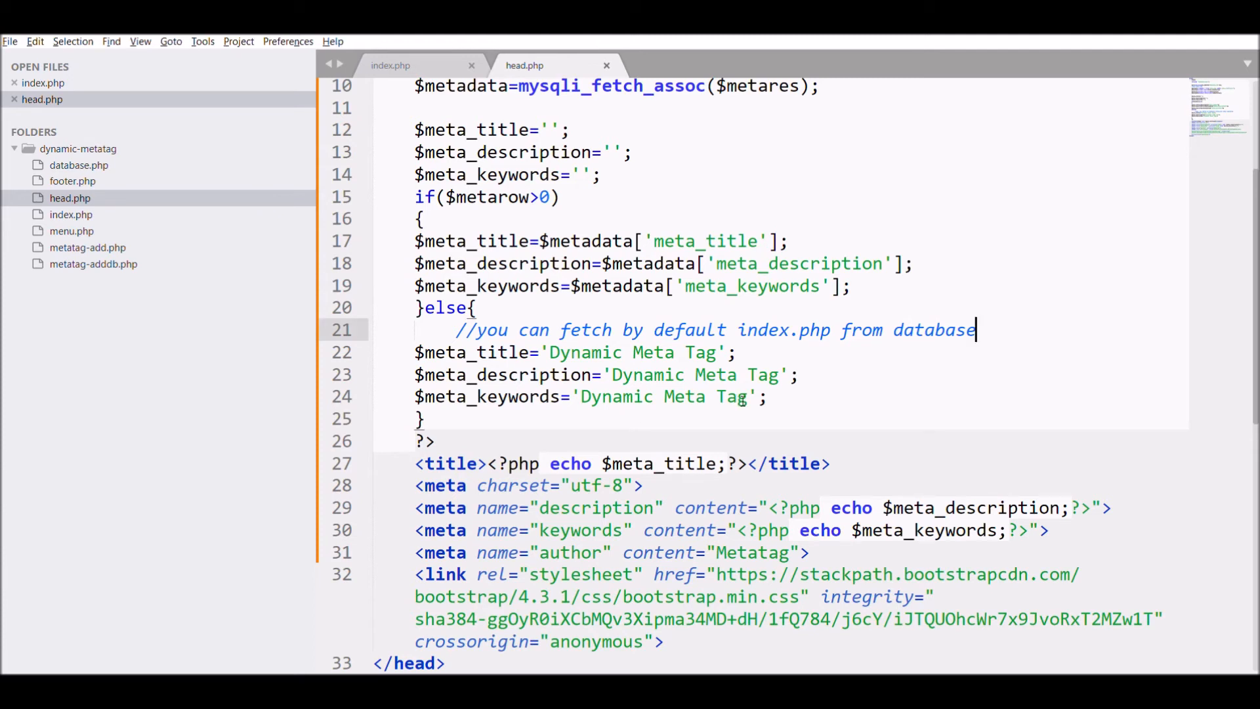
{"action": "mouse_move", "coordinate": [1124, 191]}
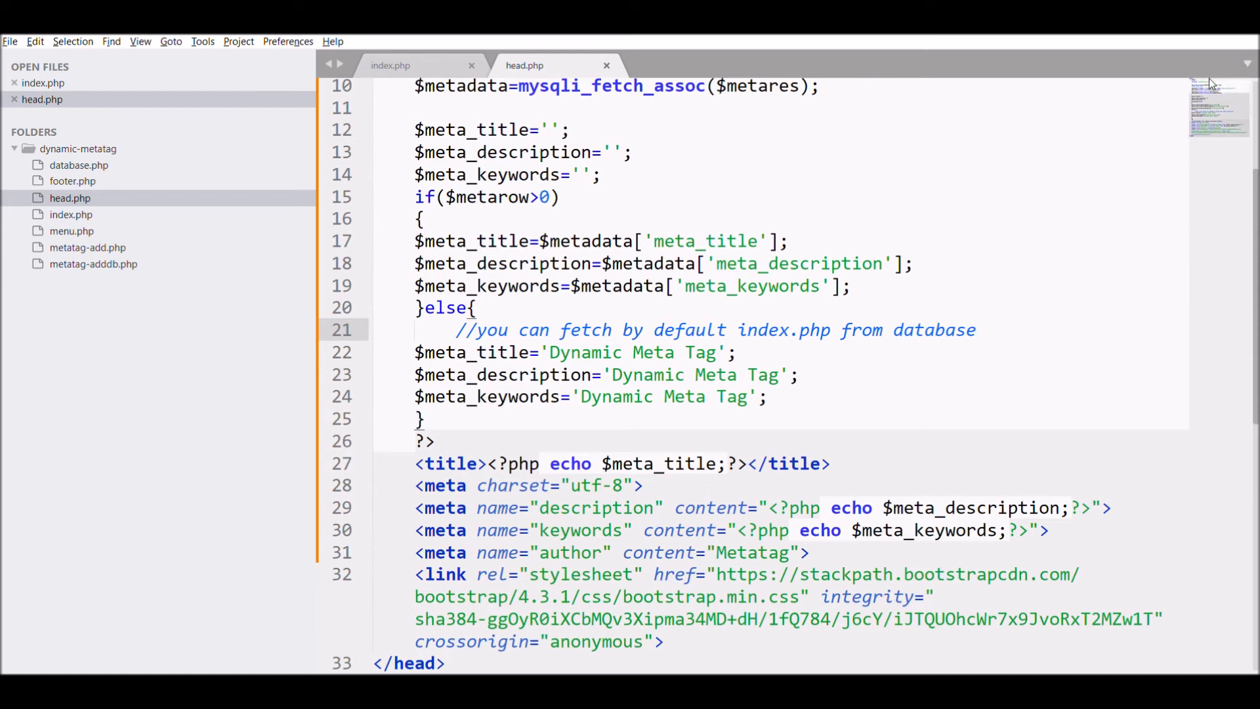
{"action": "left_click", "coordinate": [974, 330]}
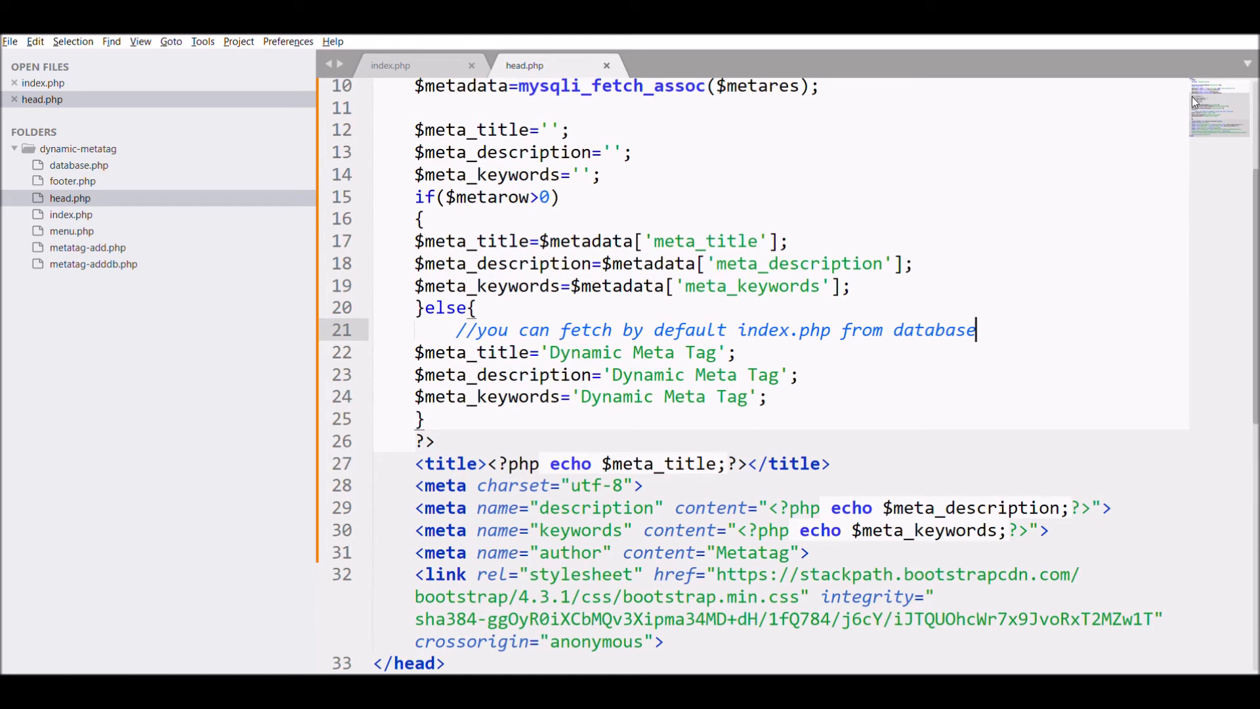
{"action": "mouse_move", "coordinate": [1189, 115]}
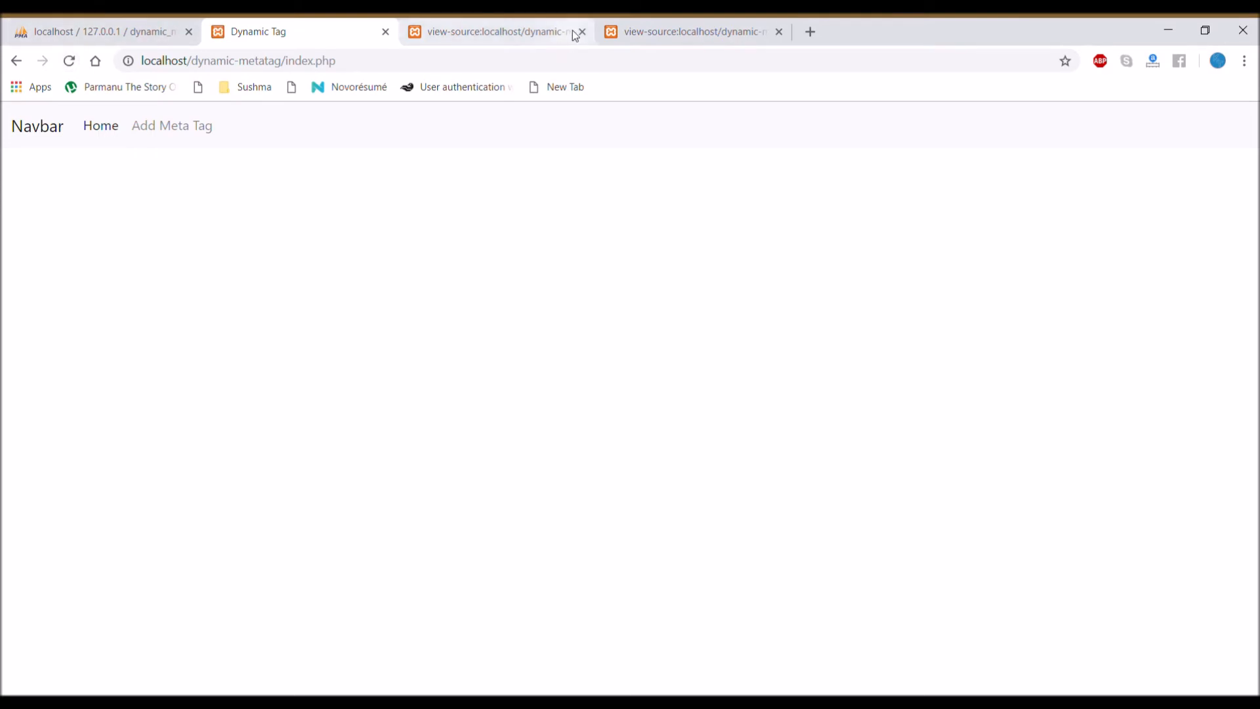
Compare the site root's Dynamic Meta Tag source with index.php's Dynamic Tag source
{"action": "left_click", "coordinate": [580, 31]}
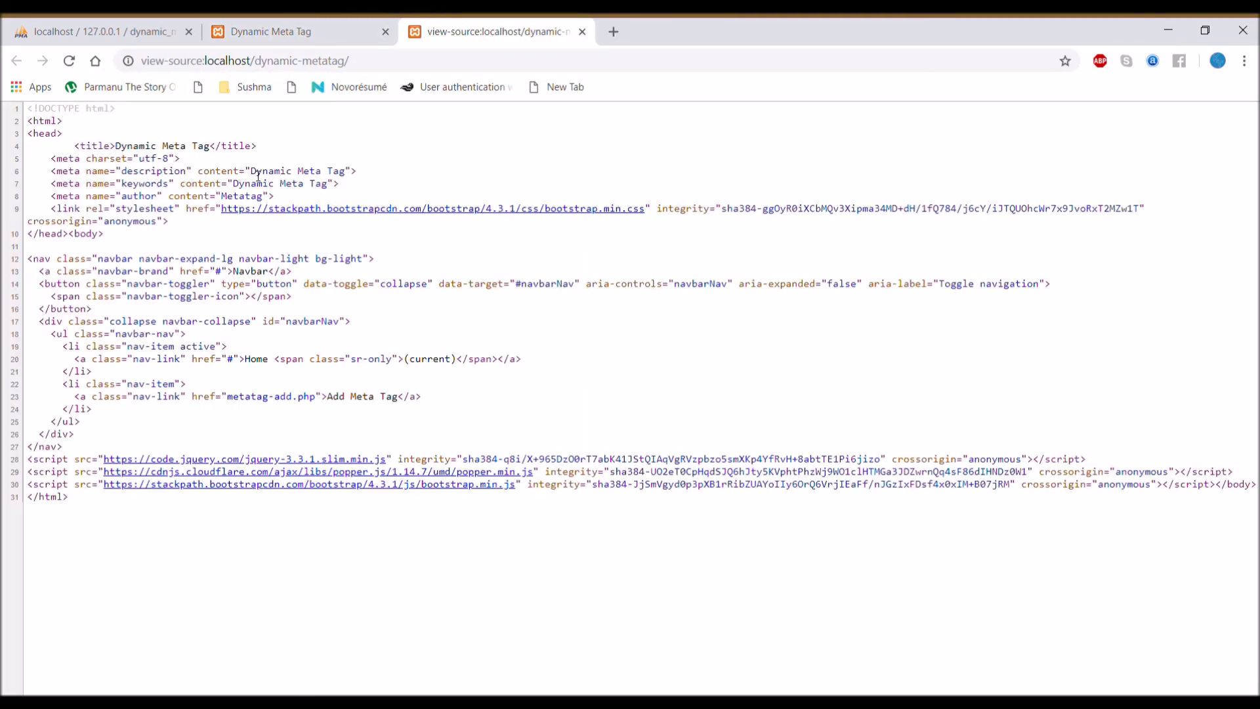
{"action": "left_click", "coordinate": [271, 31]}
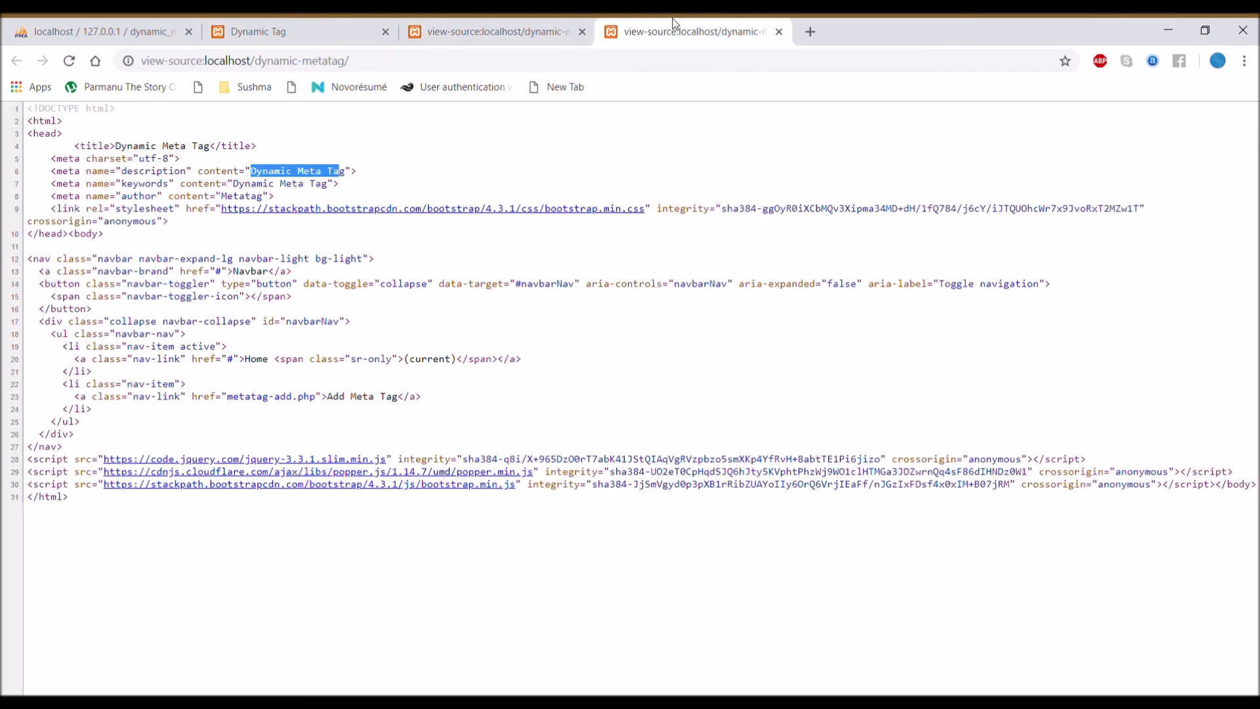
{"action": "left_click", "coordinate": [273, 31]}
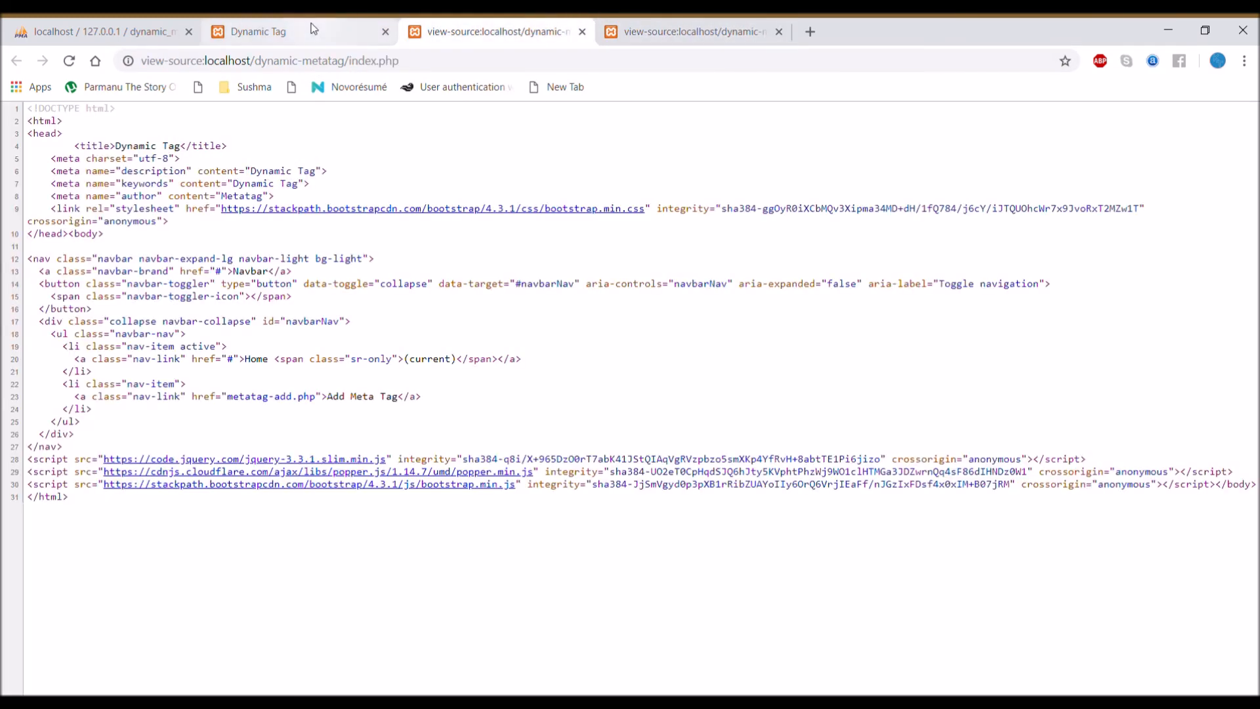
{"action": "left_click", "coordinate": [257, 31]}
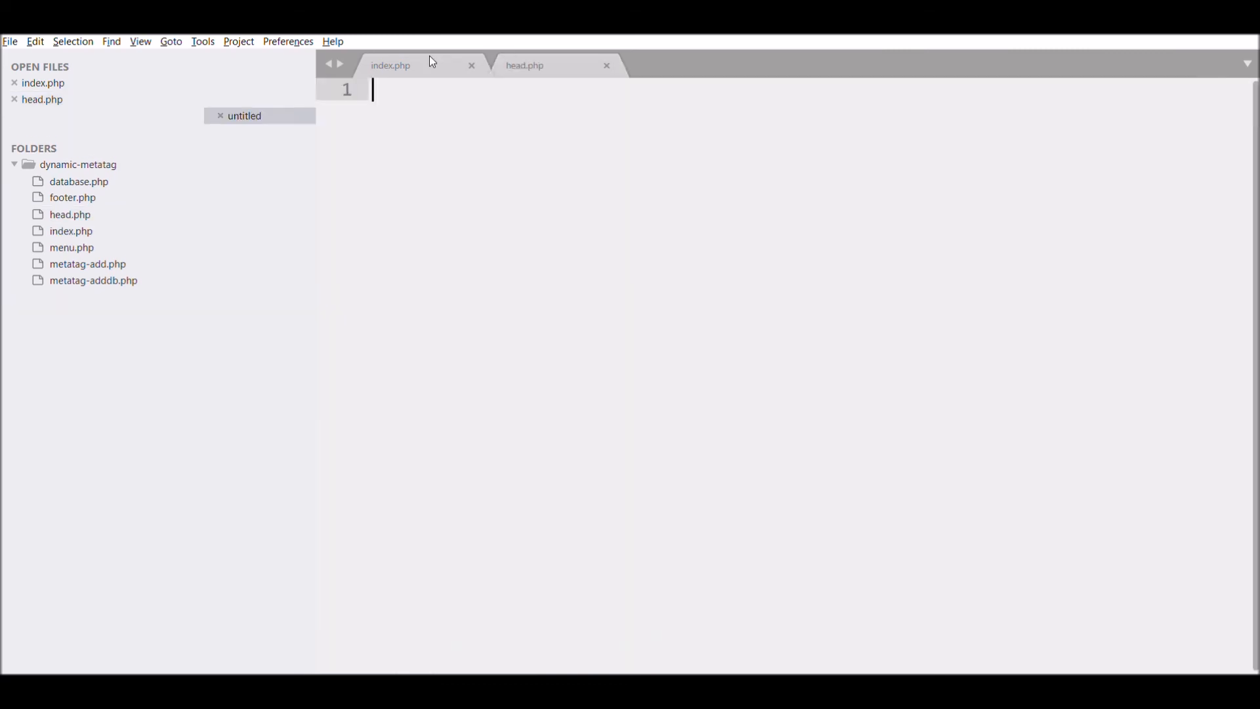
{"action": "left_click", "coordinate": [244, 115]}
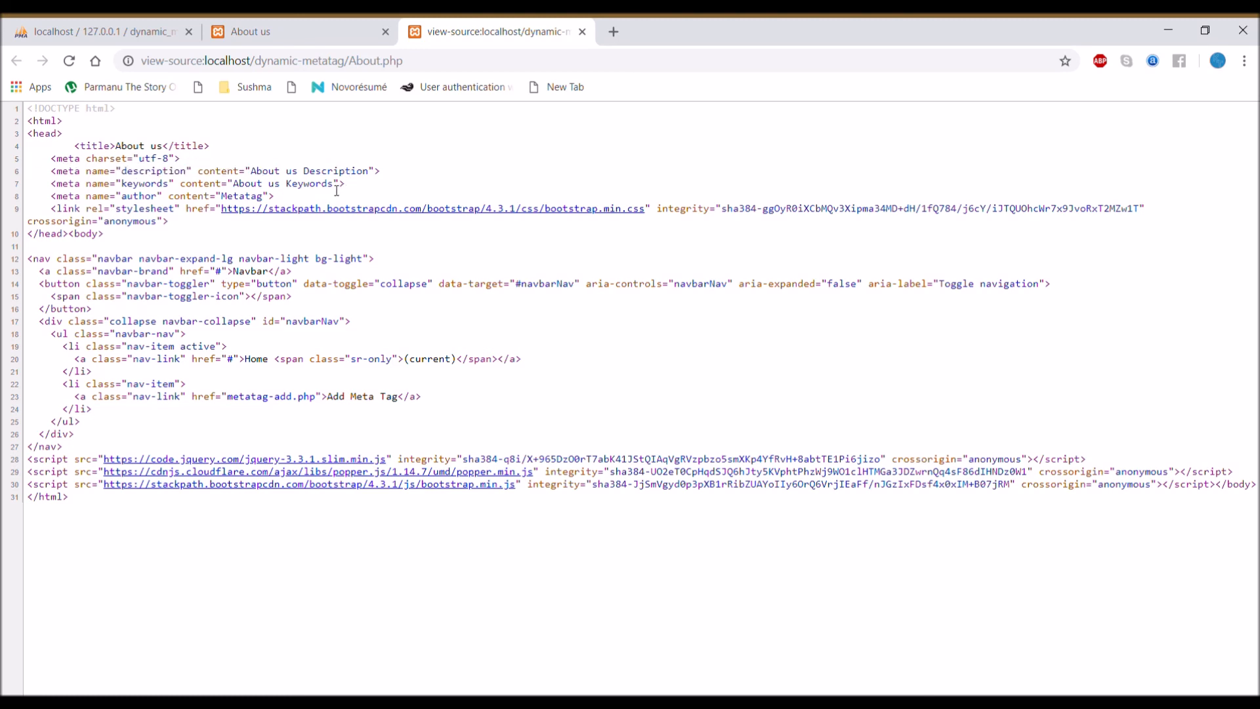
Highlight the About us keywords in About.php's page source, then its Keywords value in phpMyAdmin
{"action": "double_click", "coordinate": [280, 183]}
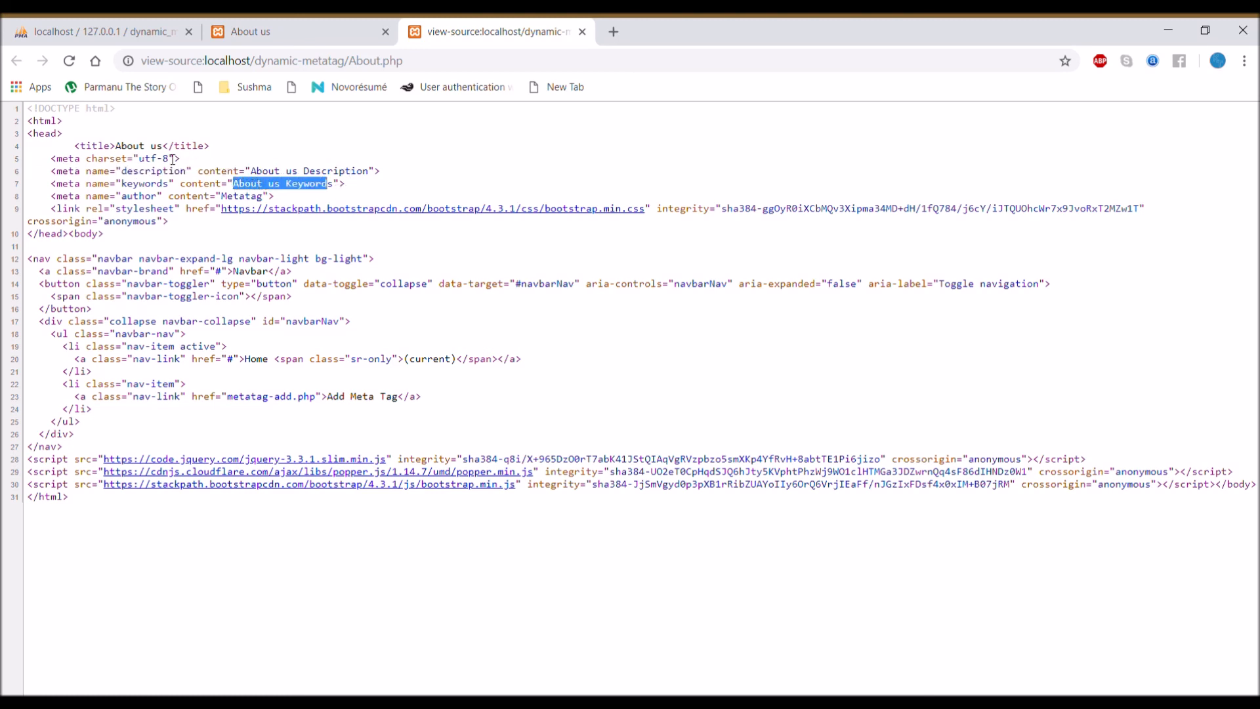
{"action": "double_click", "coordinate": [148, 158]}
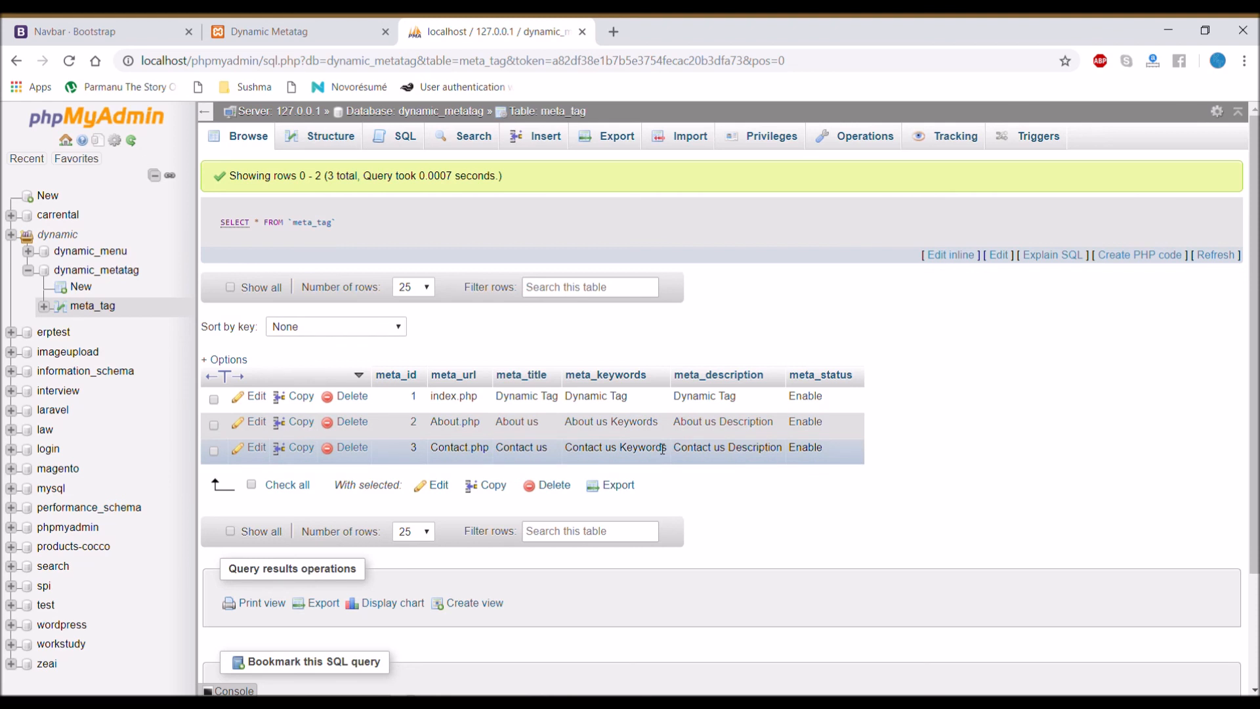
{"action": "mouse_move", "coordinate": [1137, 114]}
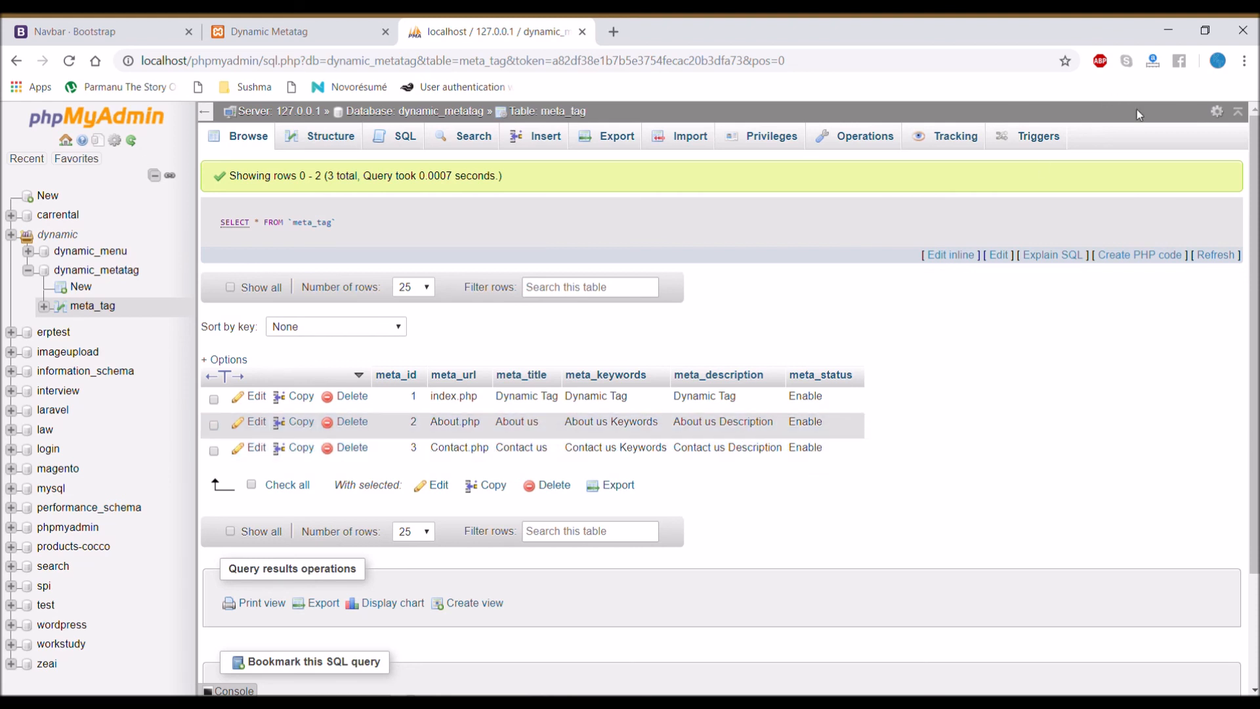